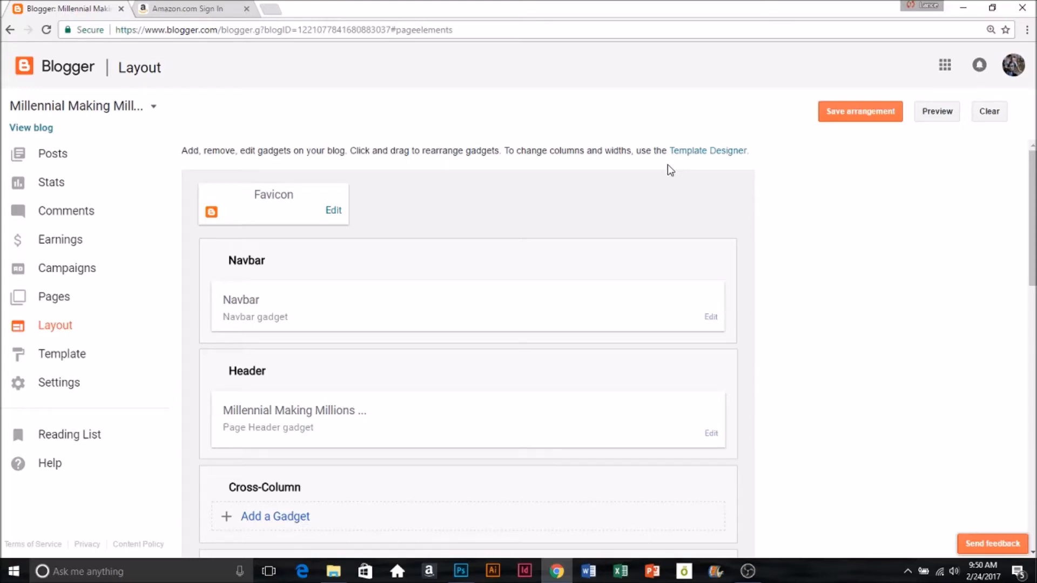
mouse_move(647, 146)
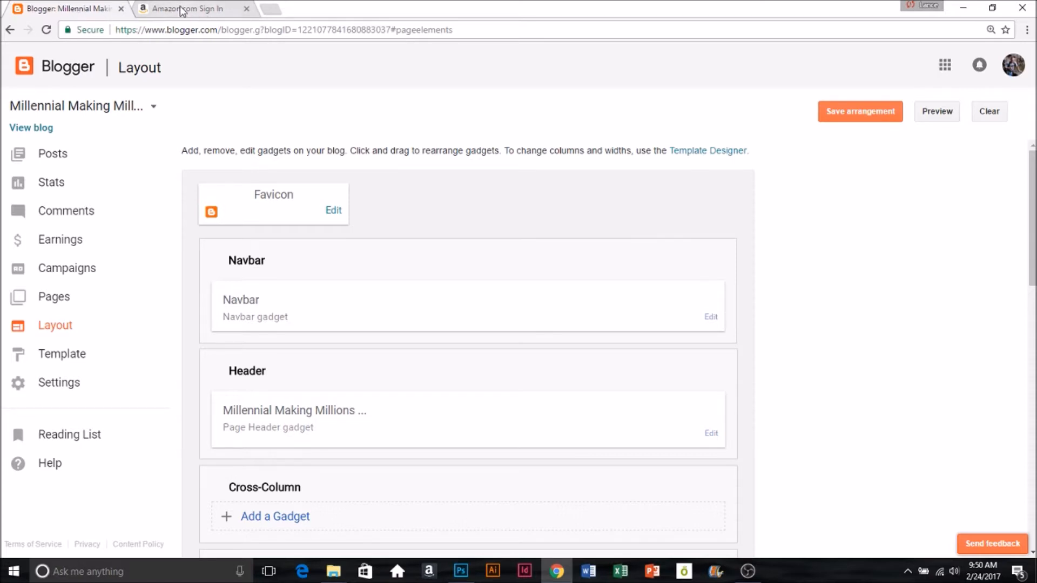
Sign in to Amazon Associates as a returning customer through the secure server.
left_click(191, 9)
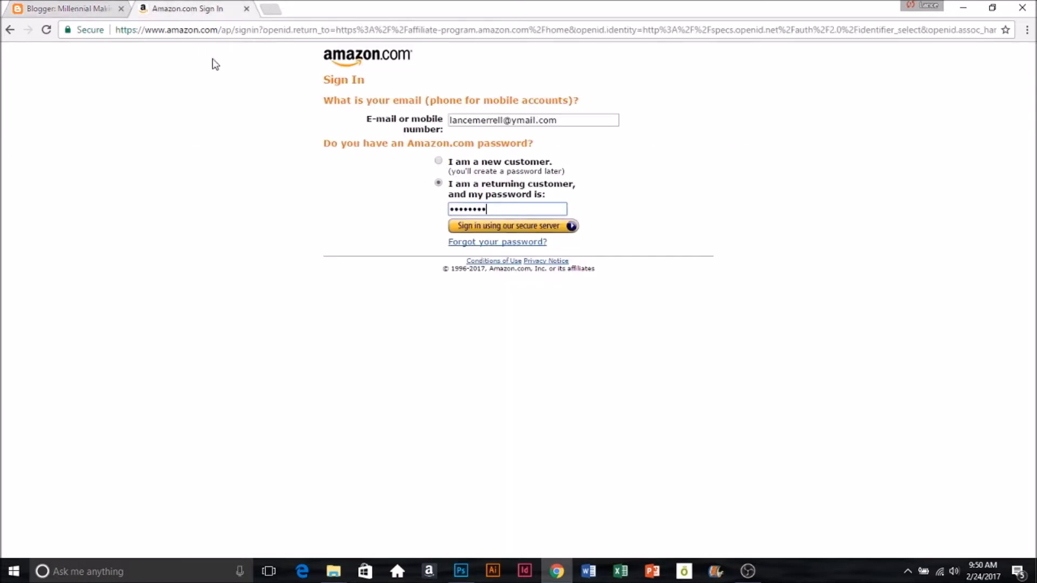
mouse_move(481, 169)
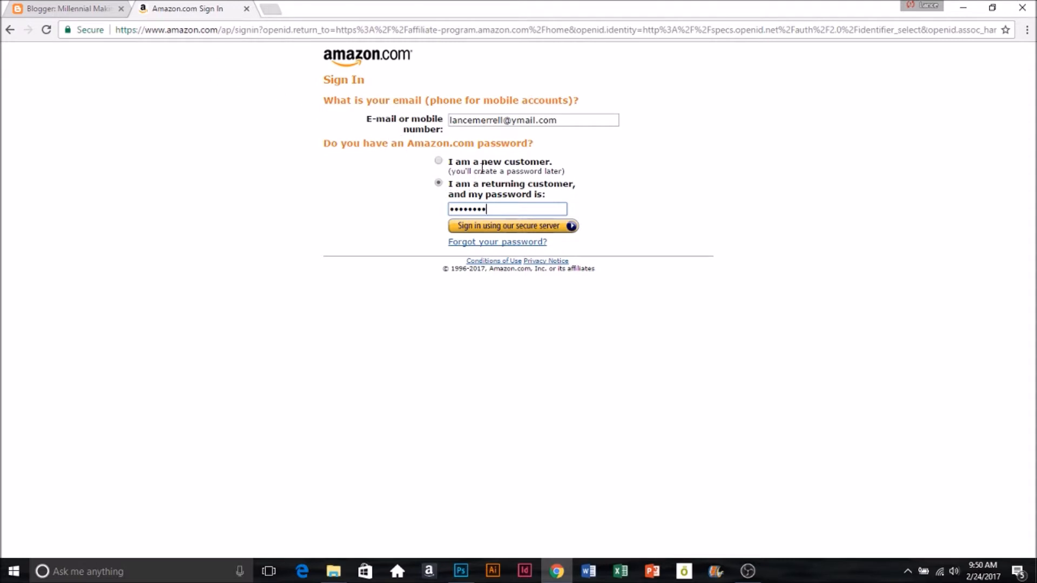
mouse_move(659, 342)
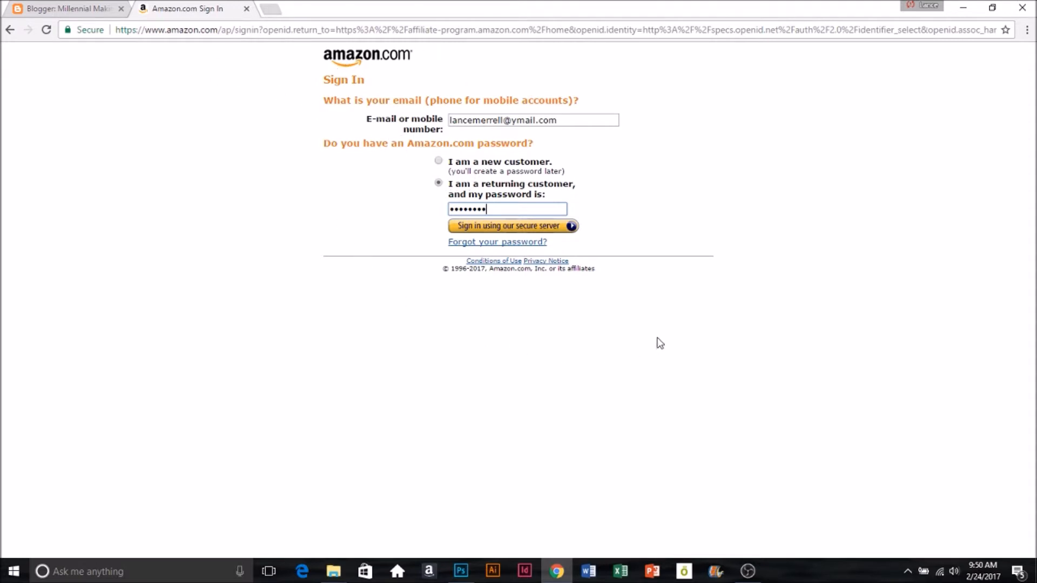
mouse_move(527, 140)
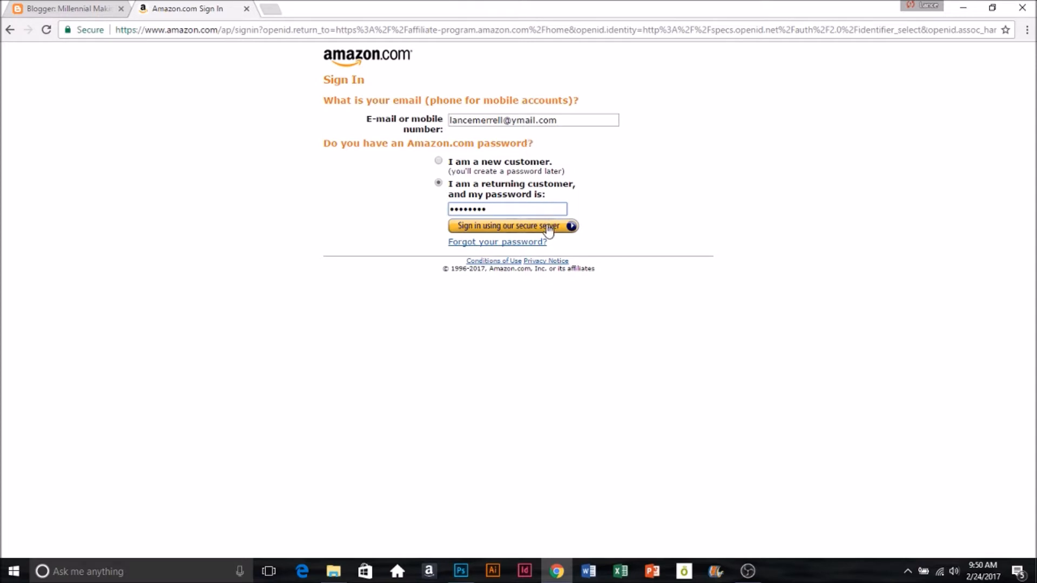
mouse_move(542, 232)
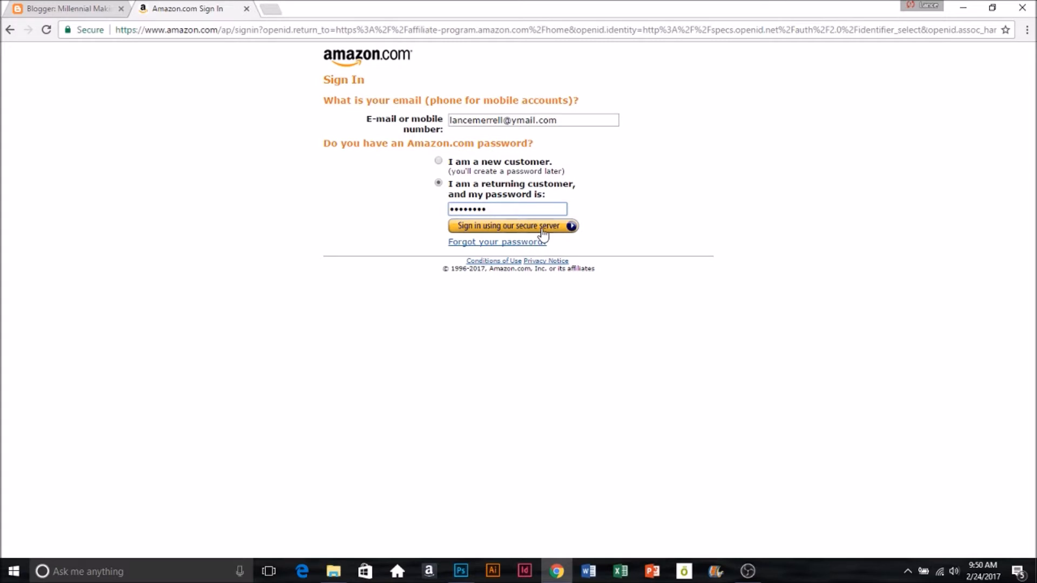
left_click(507, 226)
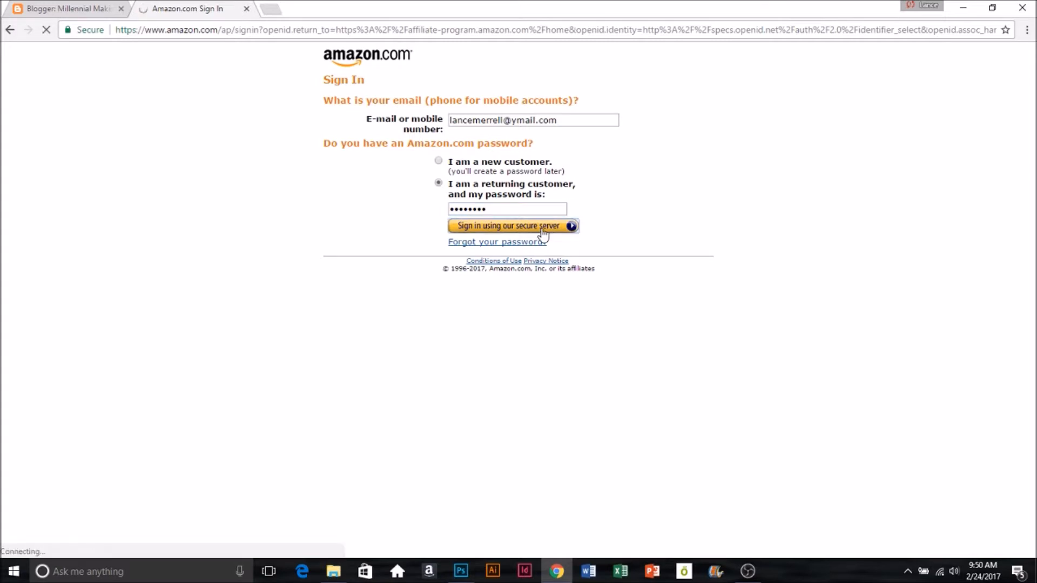
left_click(506, 225)
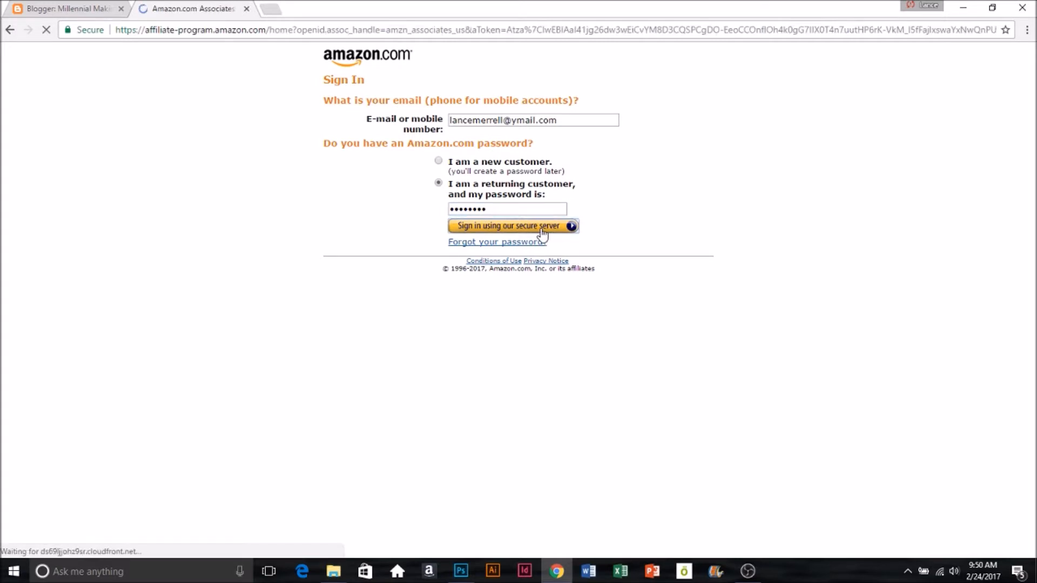
Search Quick Links for 'Instagram Power' and get a link for the top book result.
left_click(505, 226)
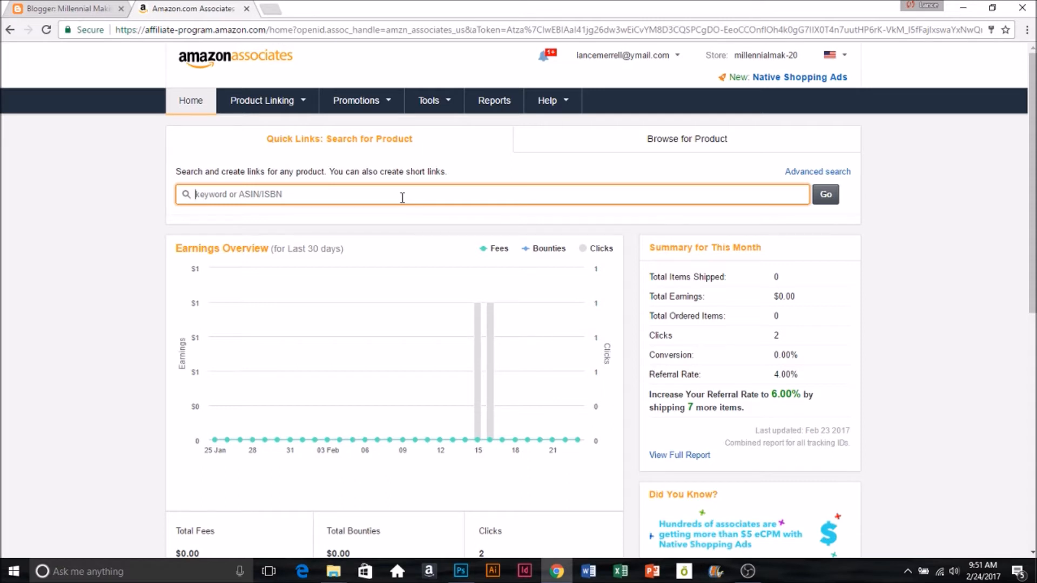
type("Instagram Pow")
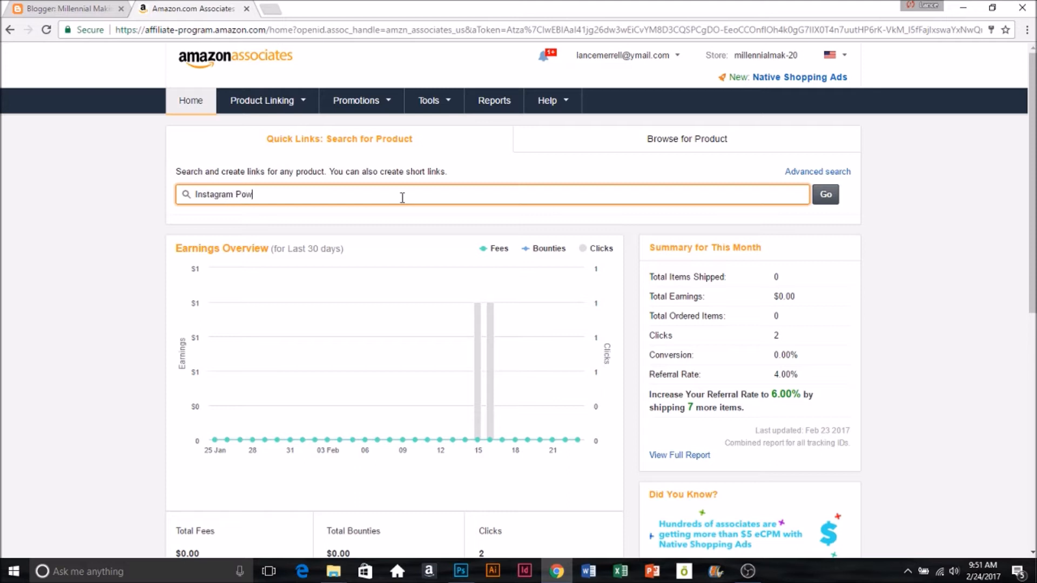
left_click(825, 194)
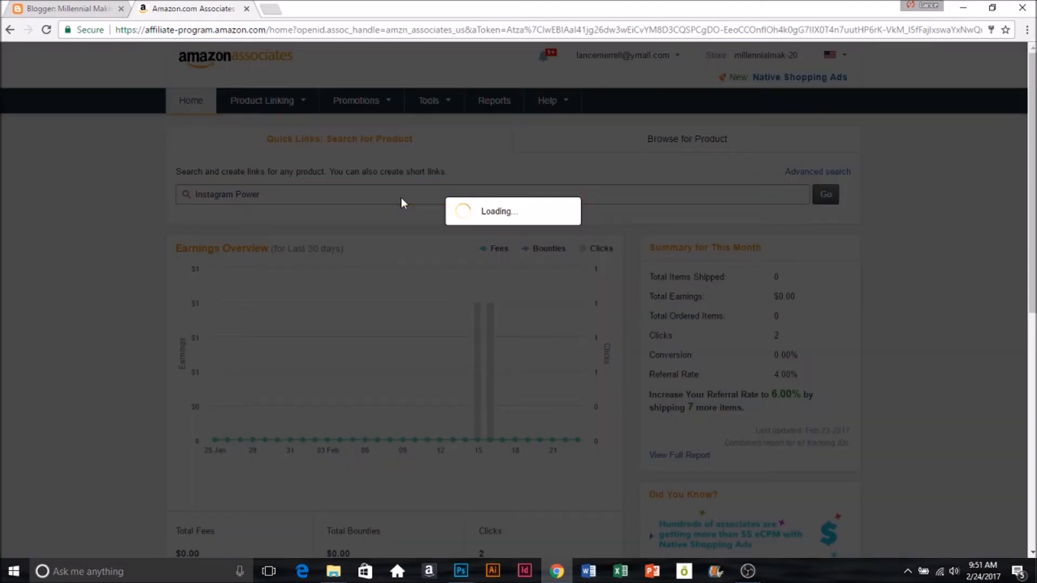
left_click(824, 194)
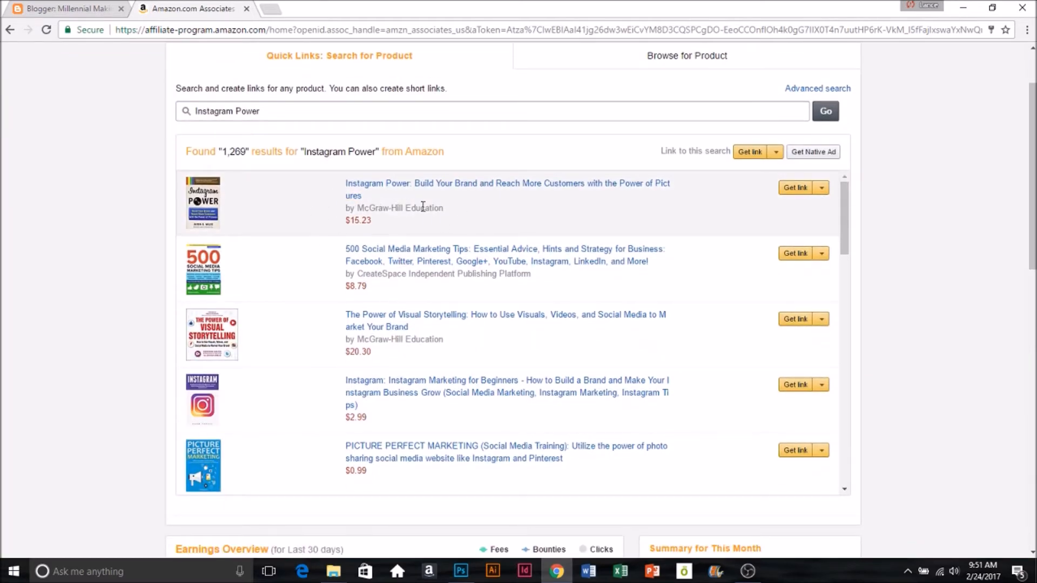
mouse_move(798, 200)
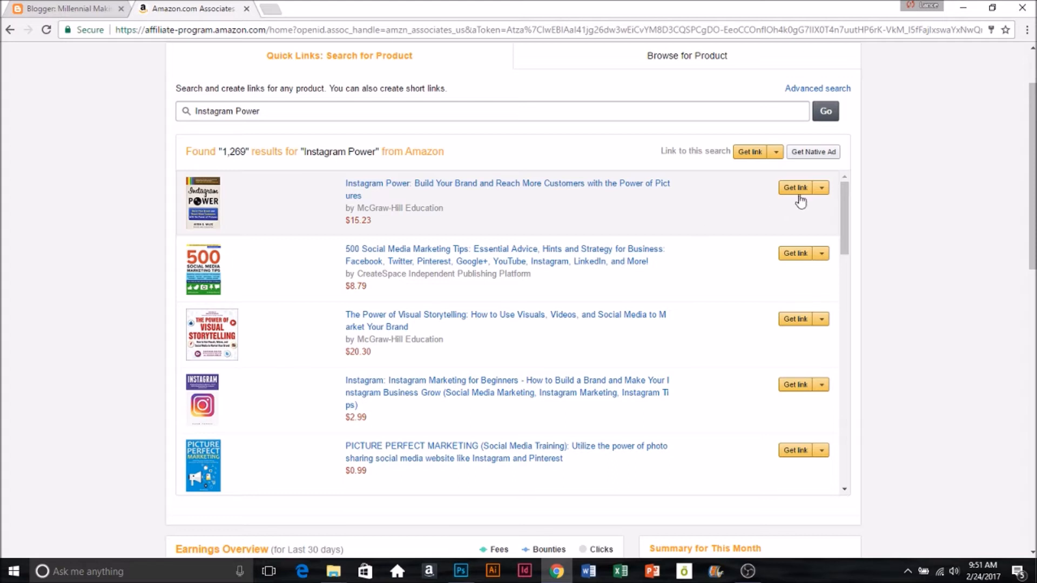
left_click(799, 188)
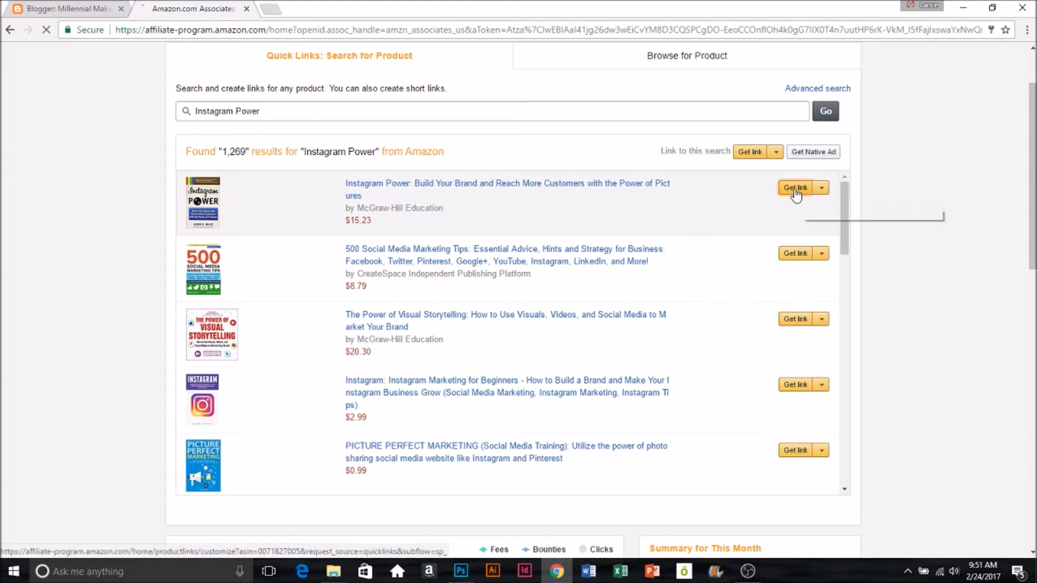
Highlight the Instagram Power book's HTML embed code on the Customize and Get HTML page.
left_click(798, 188)
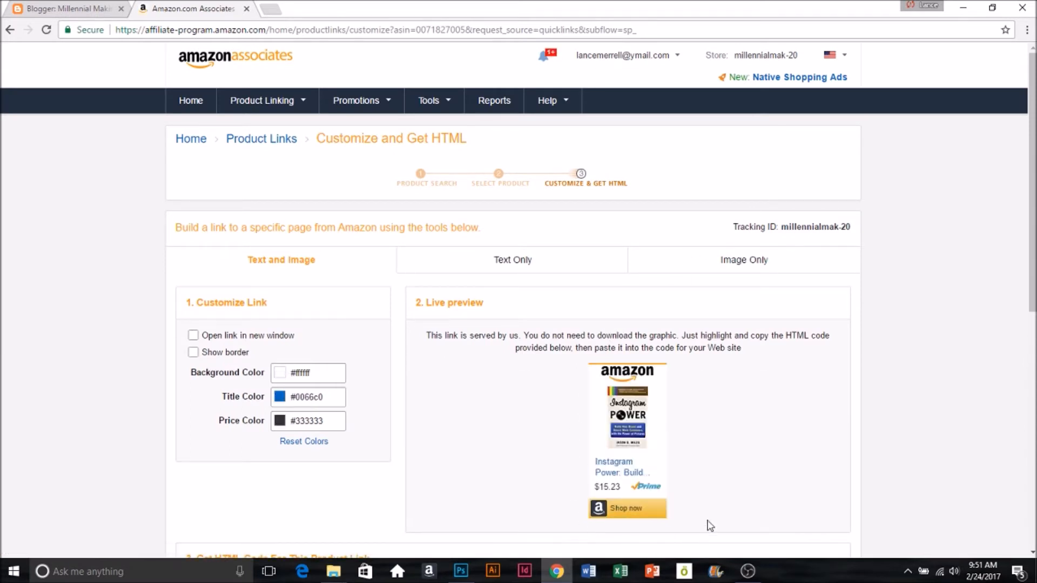
mouse_move(591, 548)
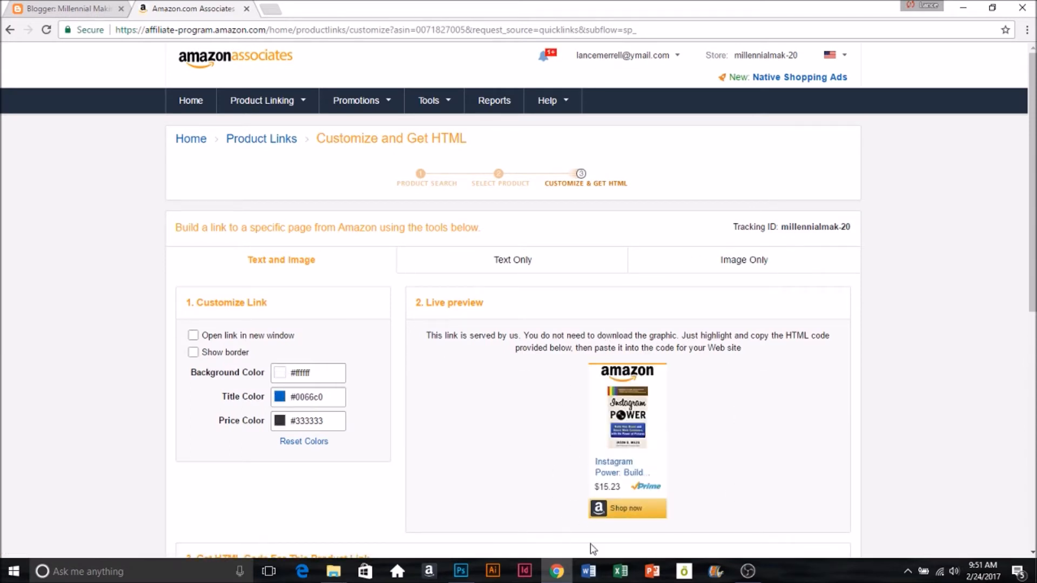
mouse_move(577, 448)
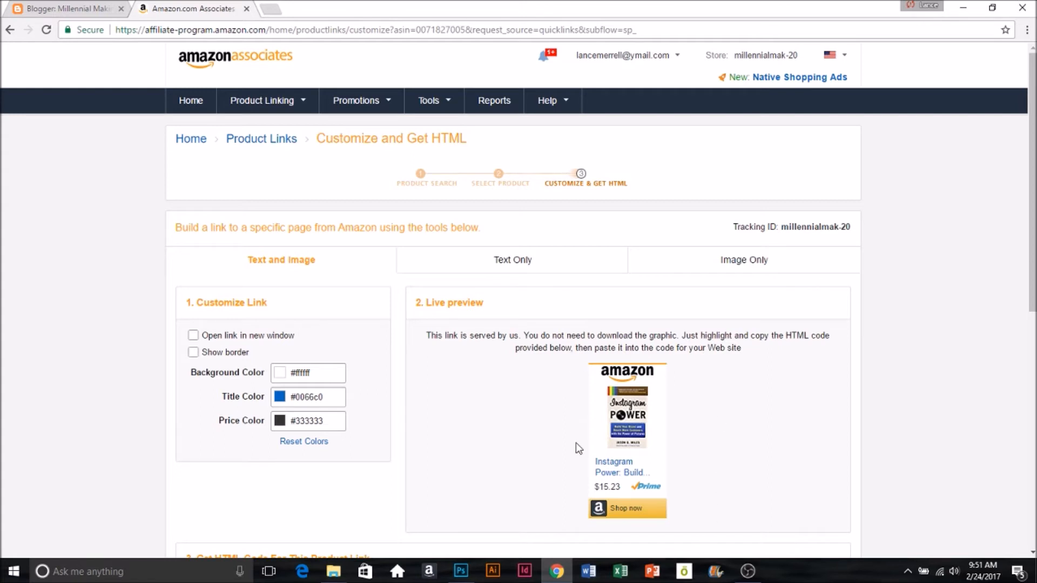
scroll("down", 3)
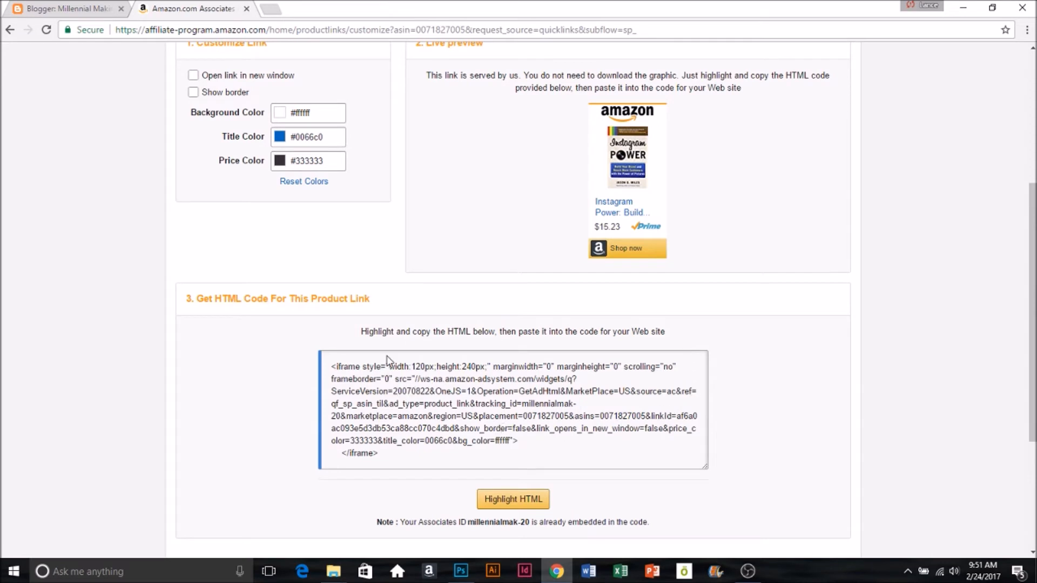
mouse_move(720, 199)
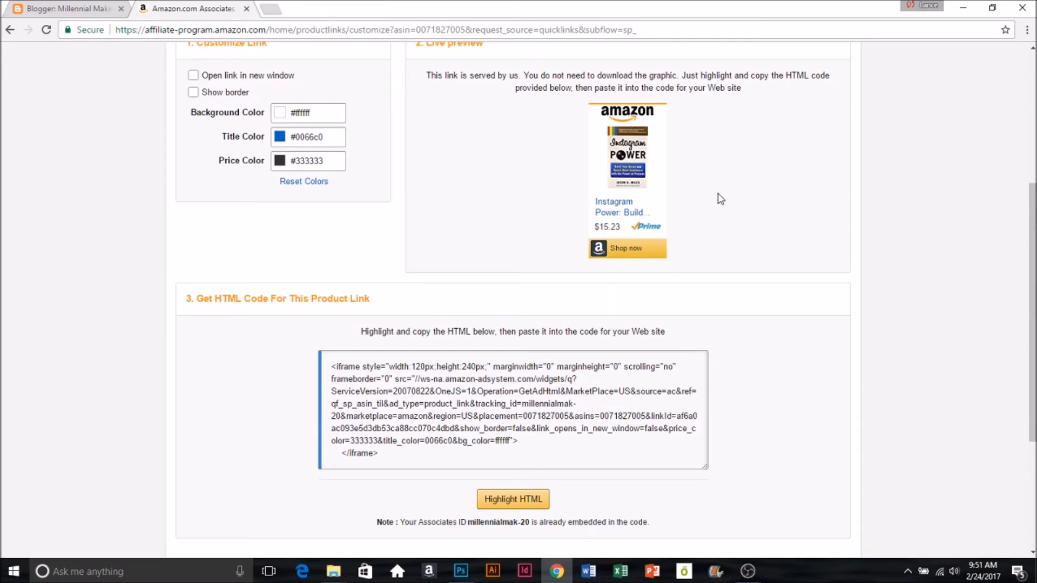
mouse_move(671, 76)
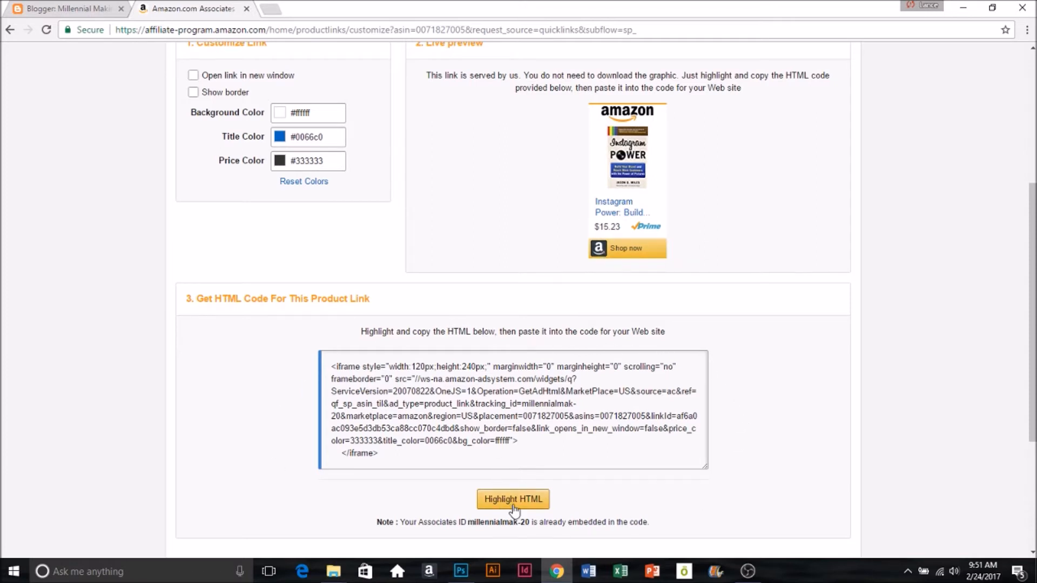
left_click(513, 498)
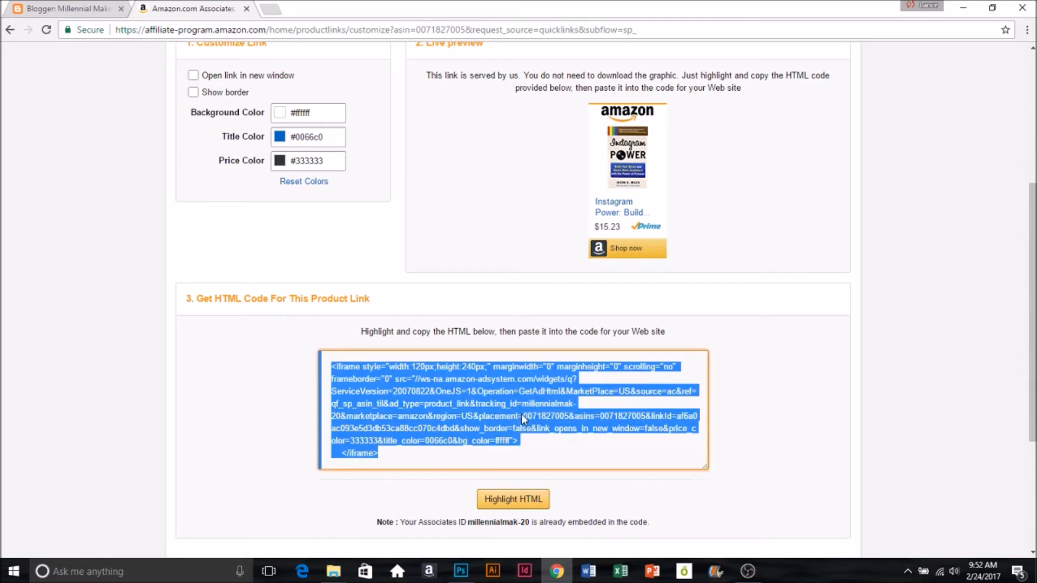
mouse_move(99, 26)
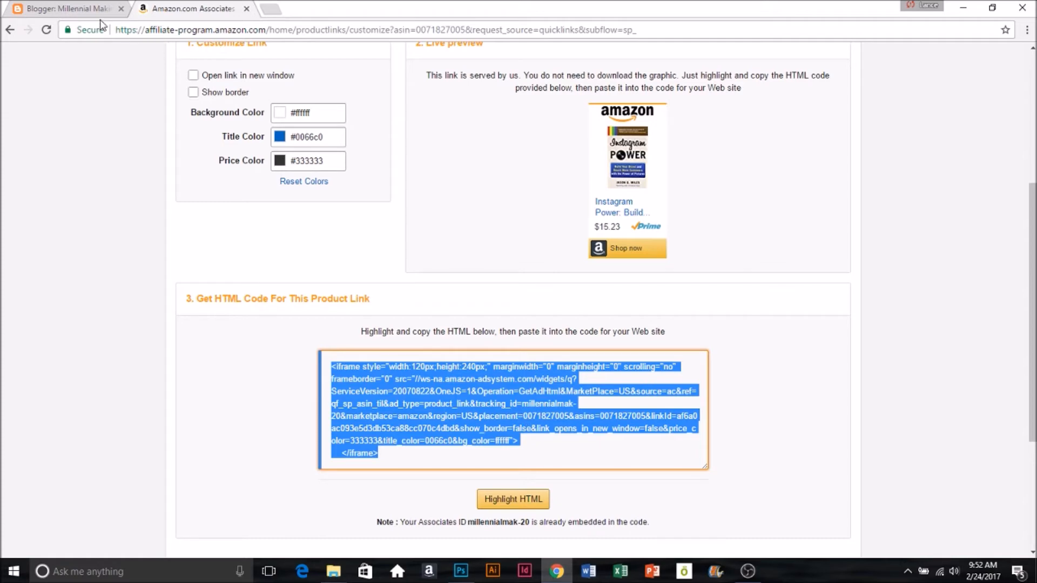
Return to the Blogger Layout page and scroll to the sidebar-right-1 gadgets.
left_click(62, 9)
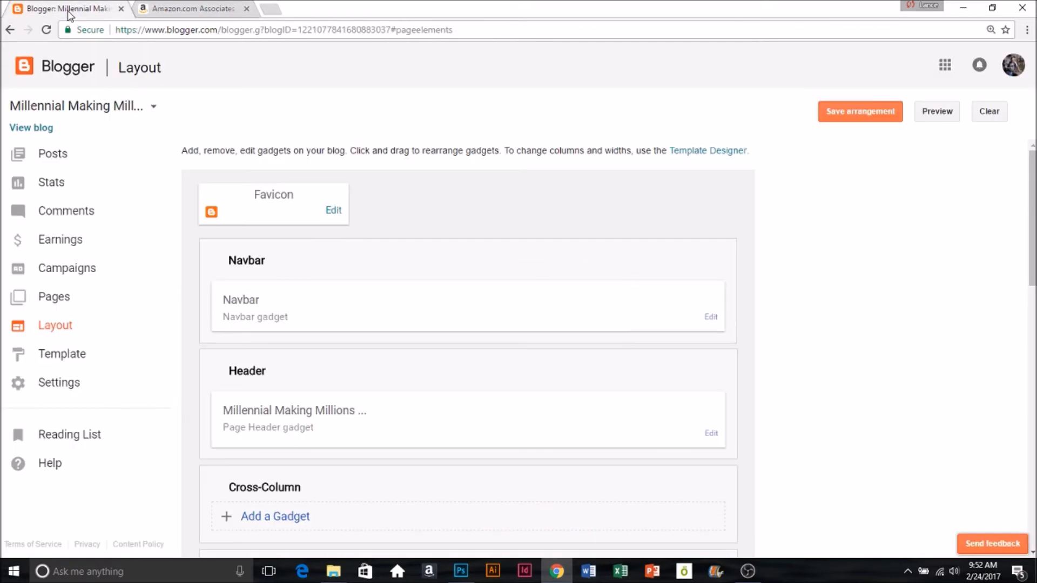
mouse_move(52, 215)
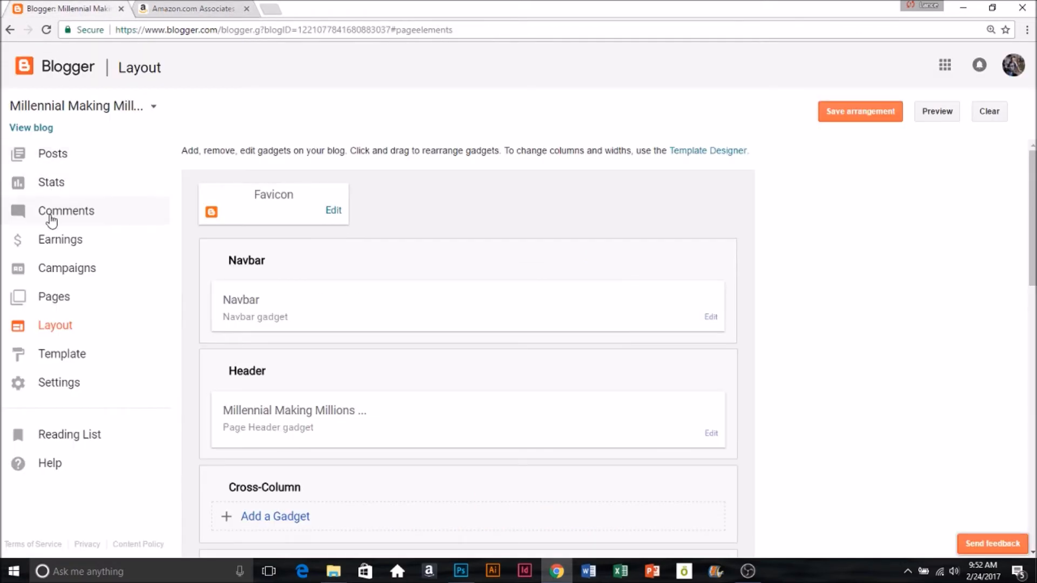
mouse_move(59, 321)
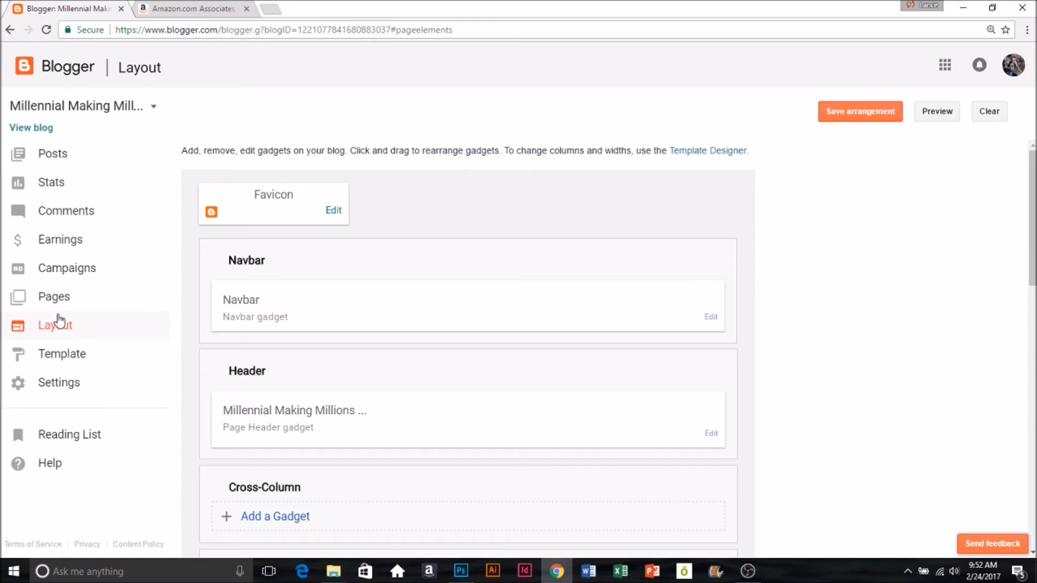
mouse_move(525, 290)
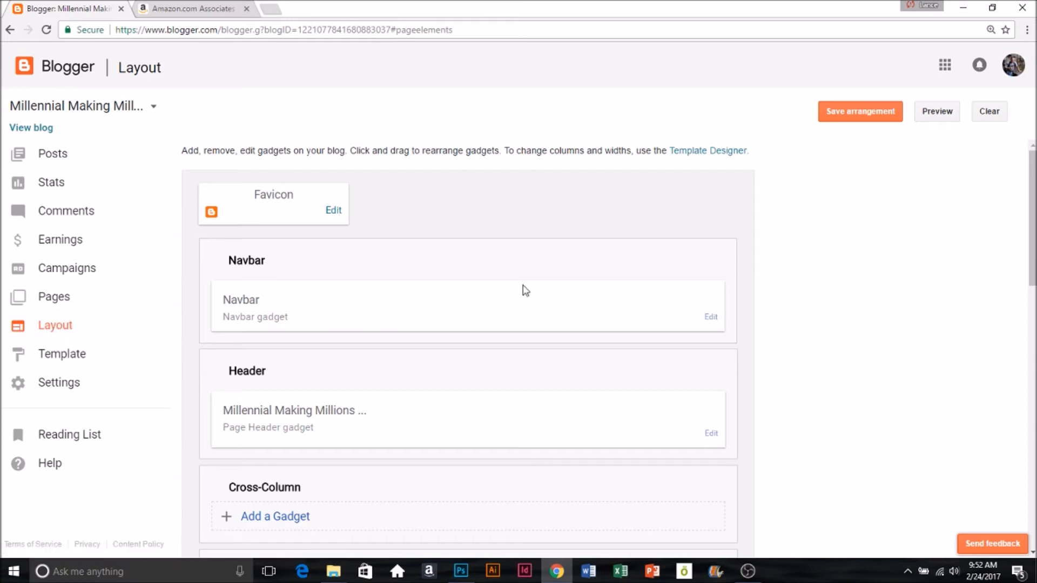
scroll("down", 3)
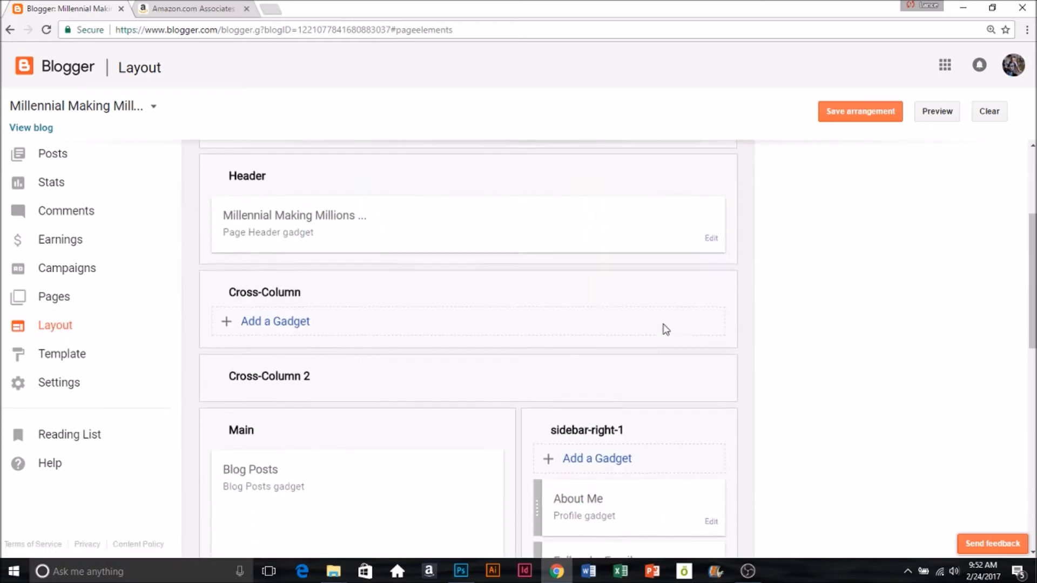
scroll("down", 3)
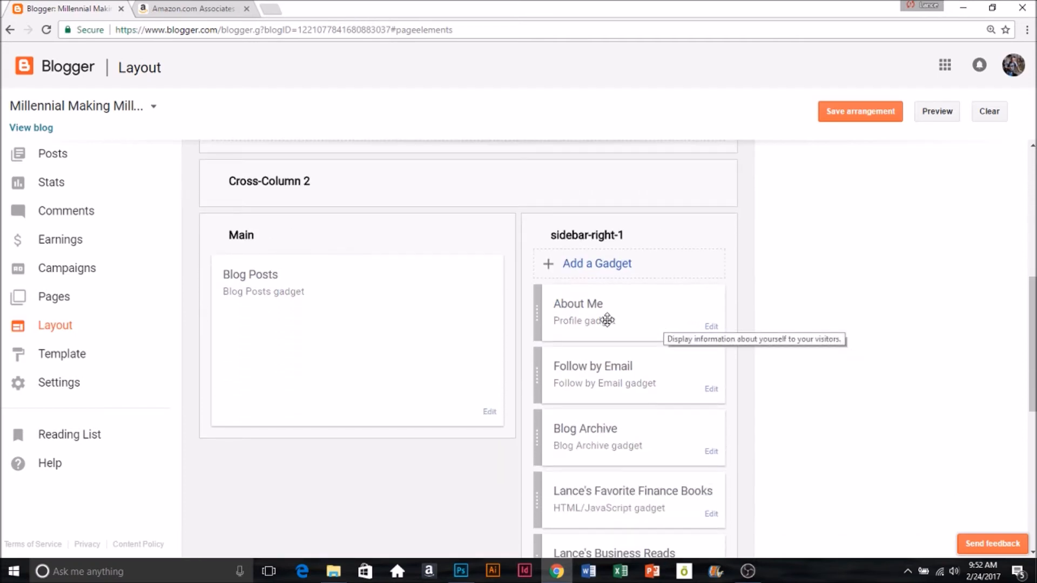
scroll("down", 3)
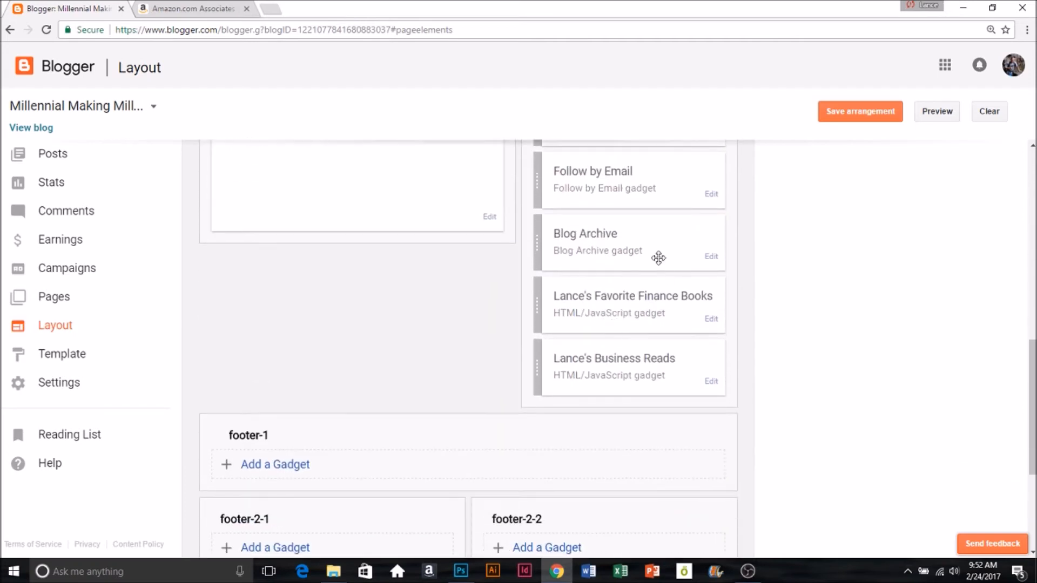
mouse_move(671, 180)
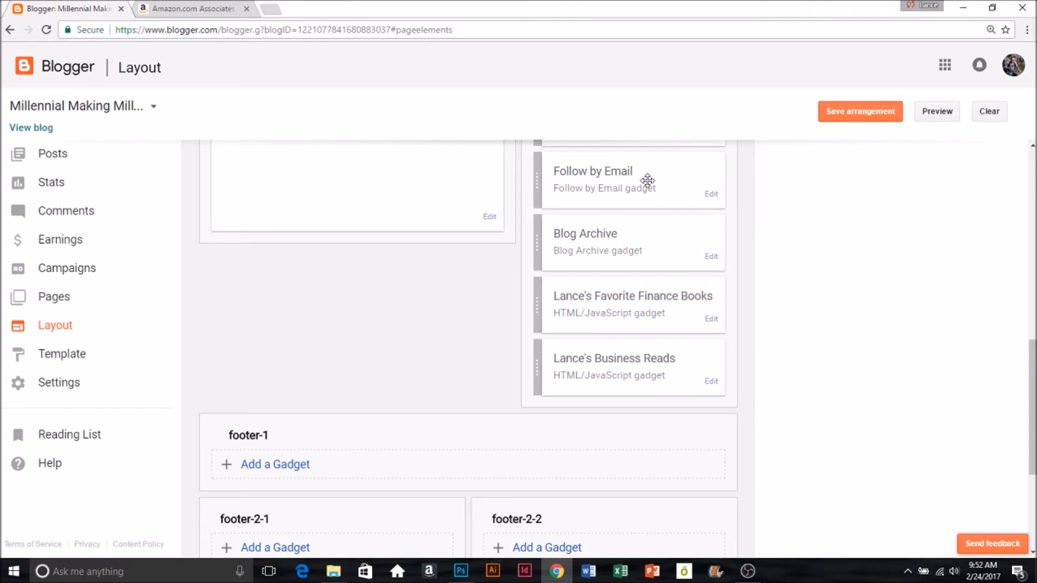
mouse_move(633, 386)
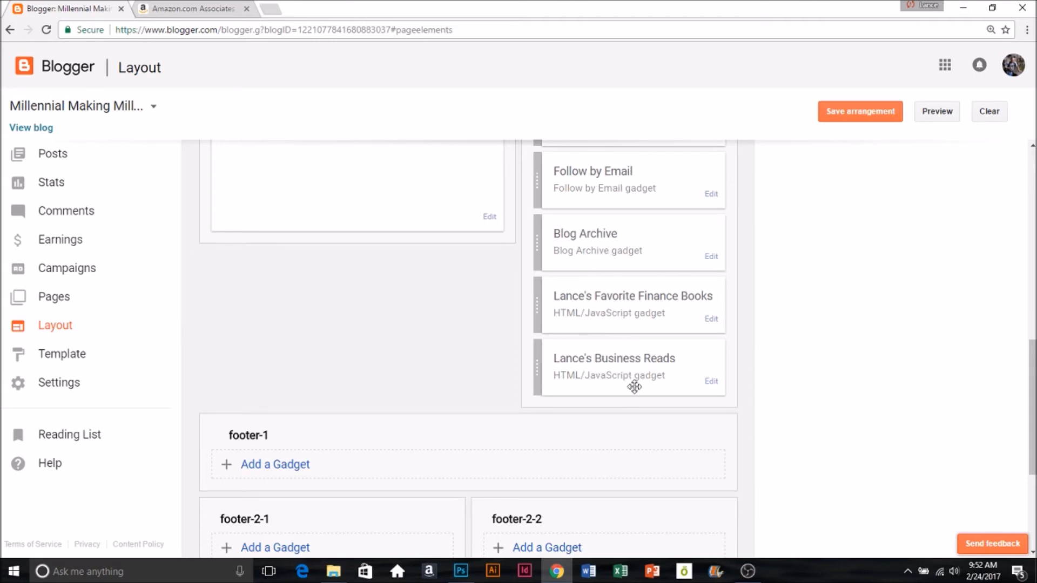
mouse_move(639, 368)
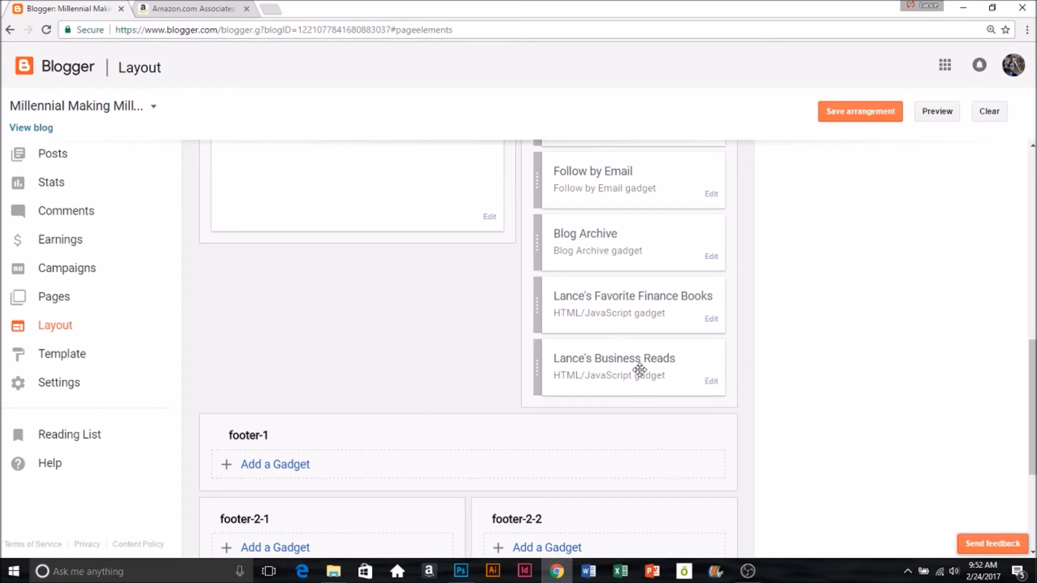
mouse_move(668, 351)
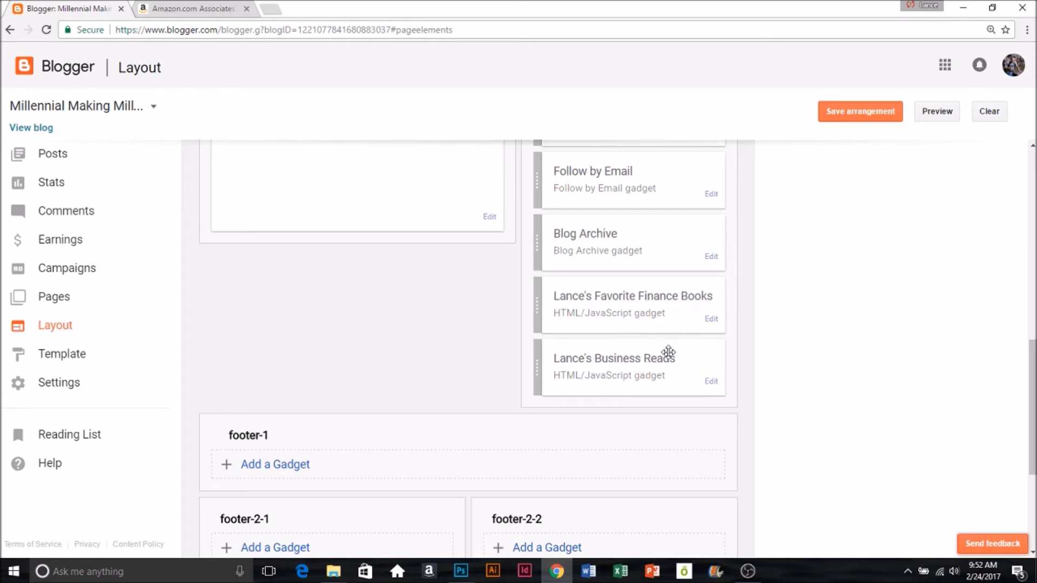
mouse_move(745, 334)
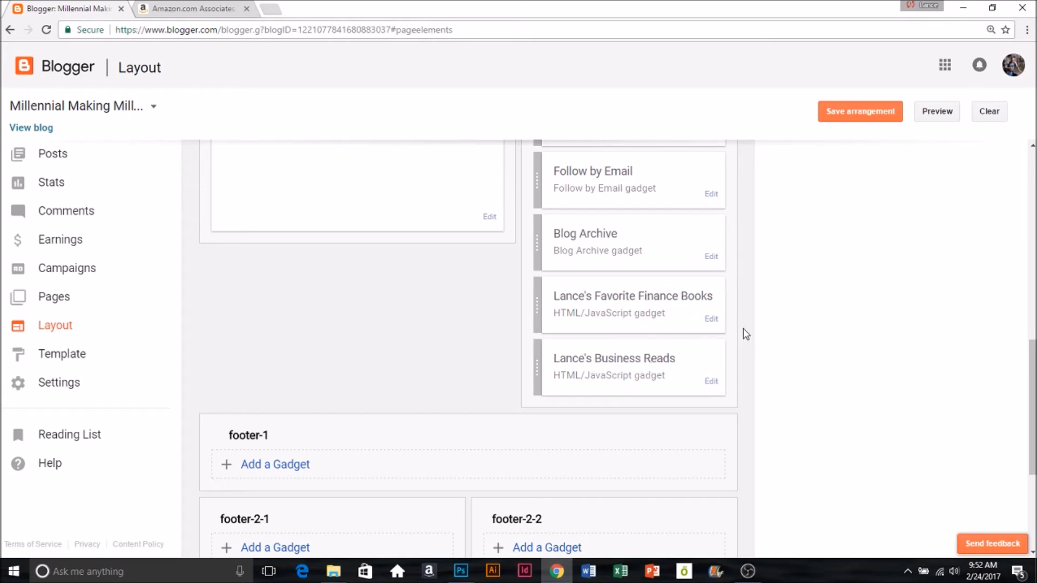
scroll("up", 3)
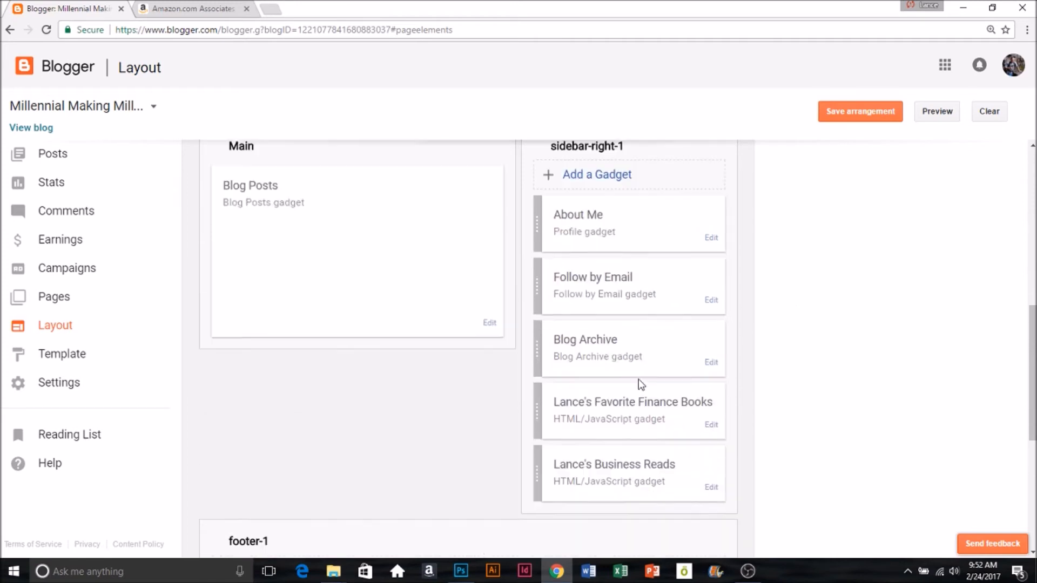
scroll("up", 3)
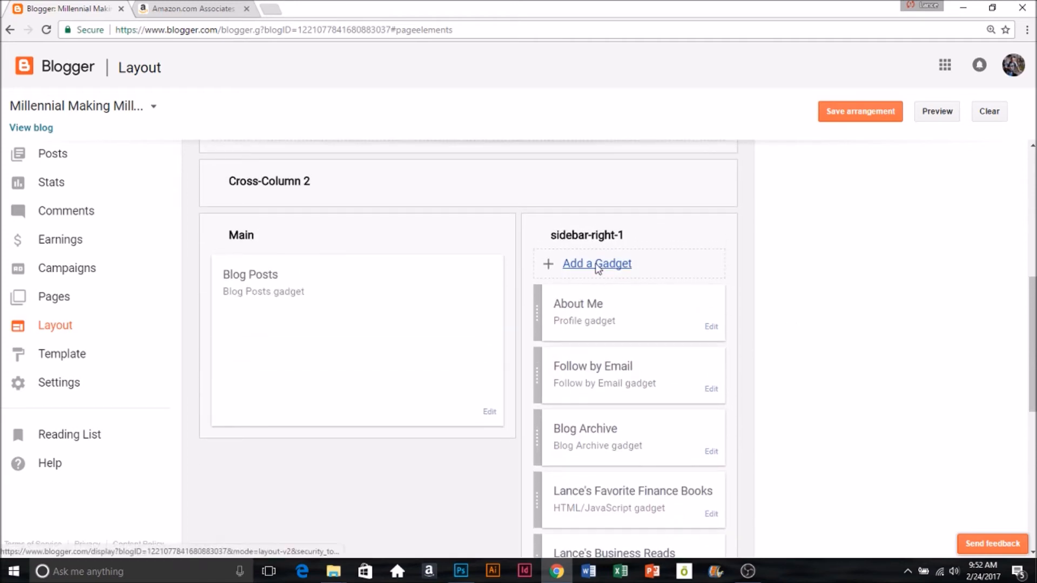
Open Add a Gadget for sidebar-right-1 and scroll to HTML/JavaScript.
left_click(596, 263)
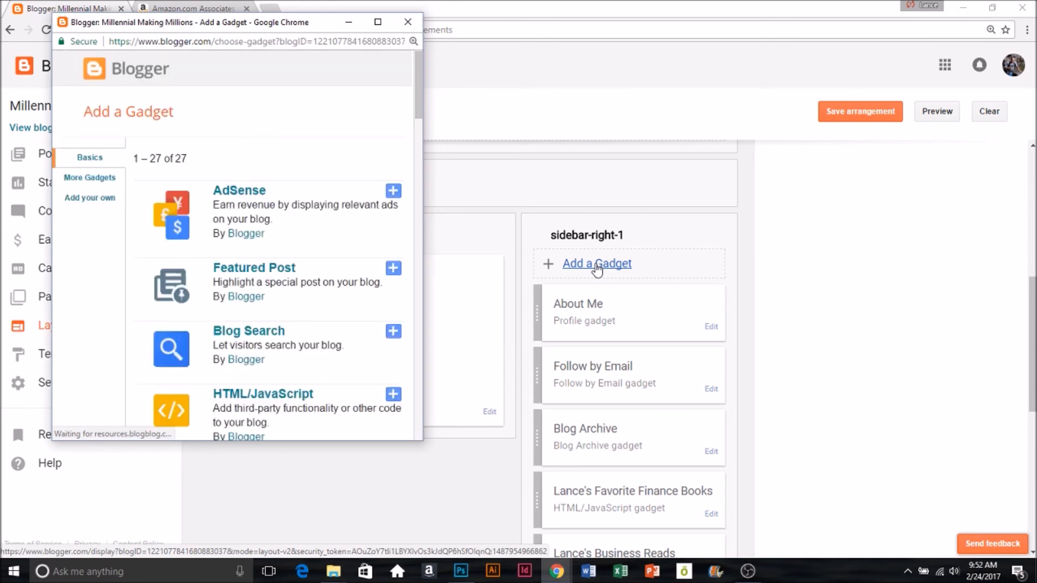
mouse_move(544, 251)
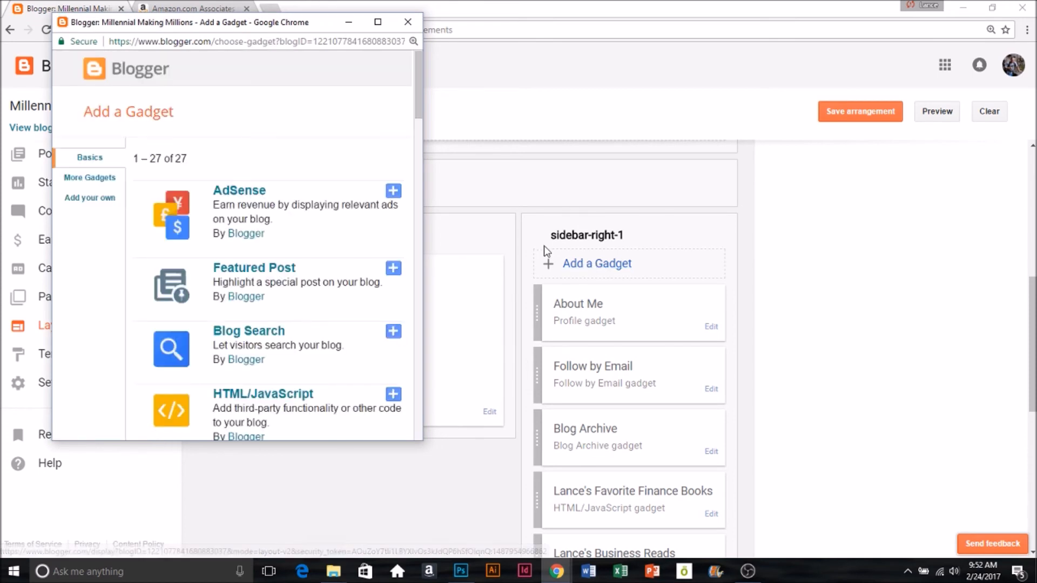
mouse_move(408, 265)
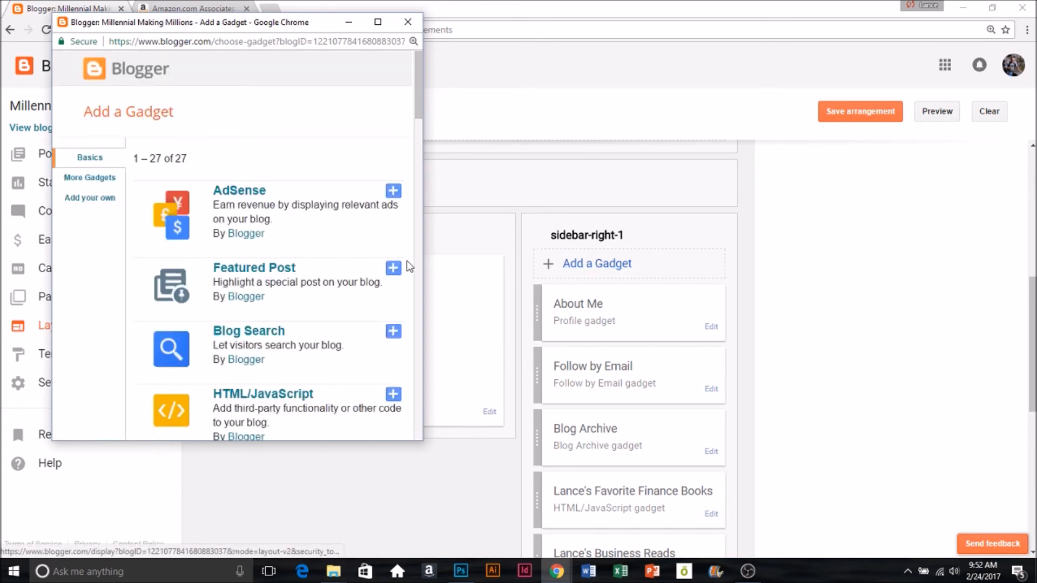
scroll("down", 3)
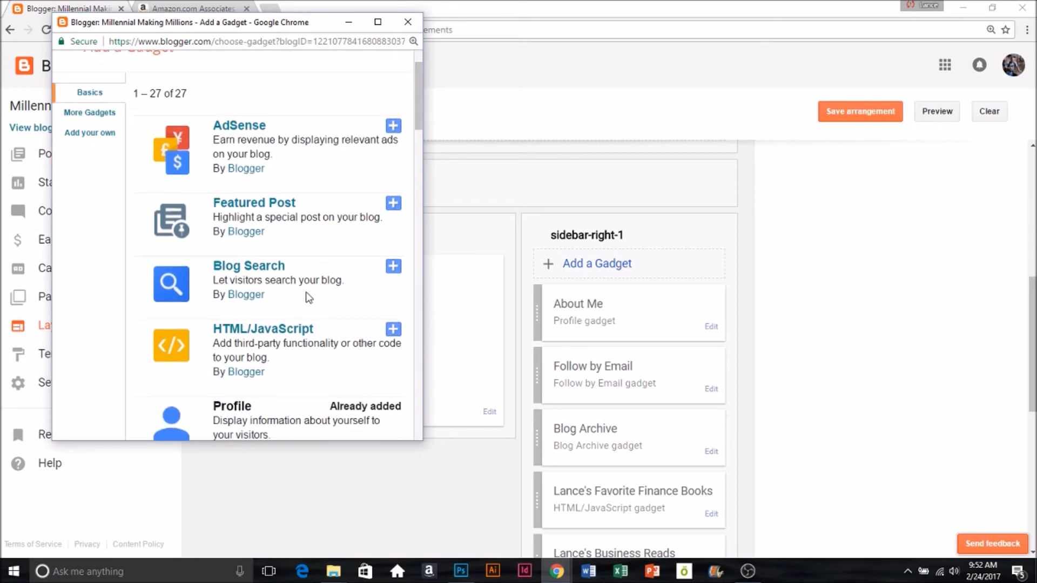
mouse_move(263, 329)
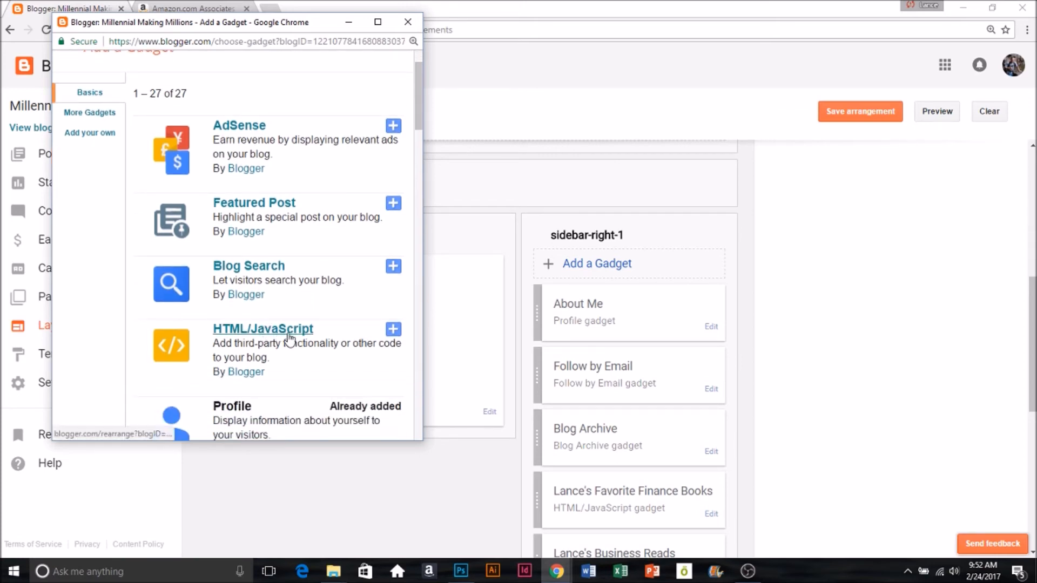
mouse_move(287, 339)
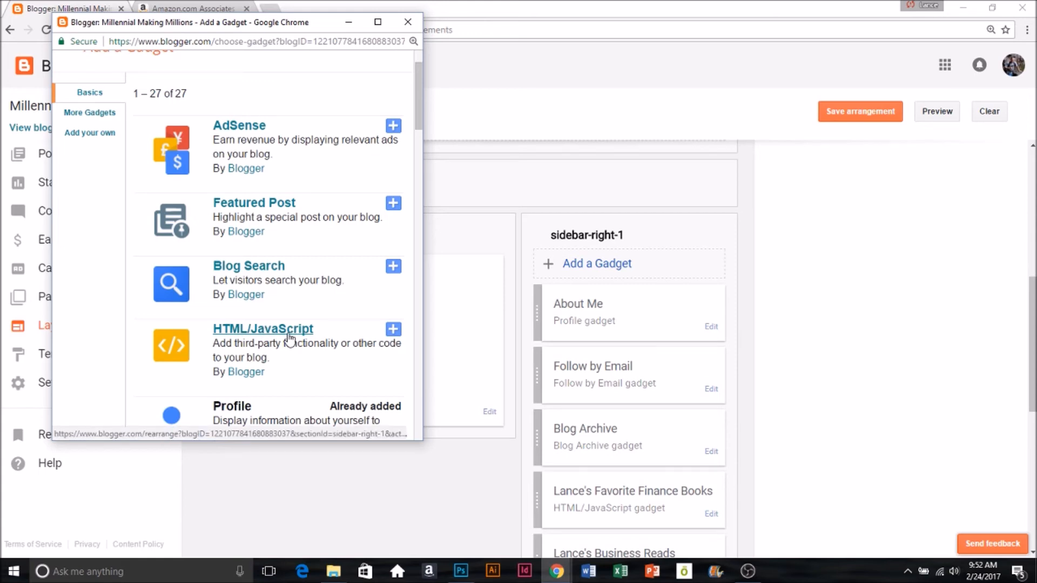
mouse_move(393, 328)
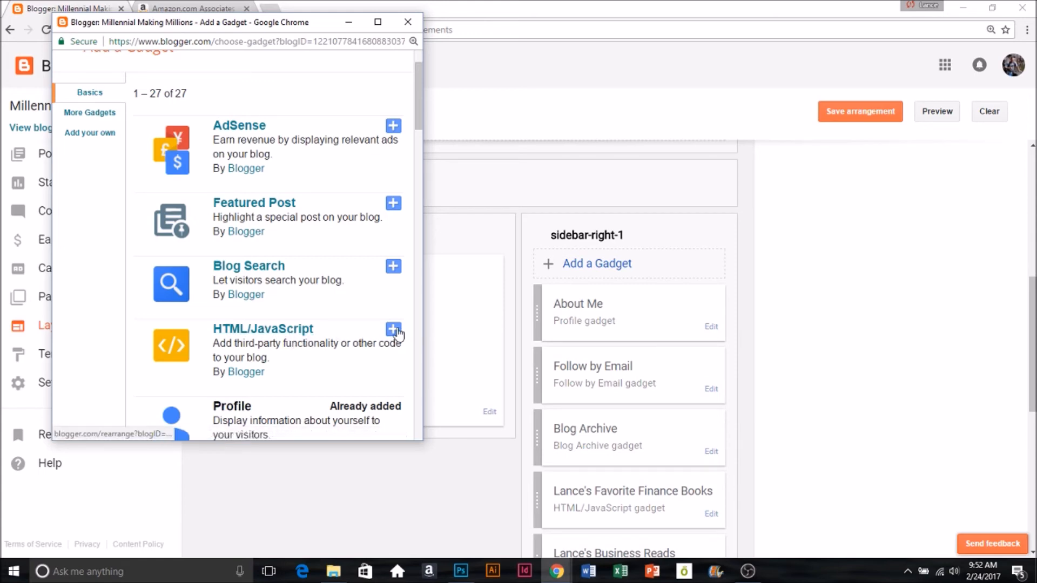
Add an HTML/JavaScript gadget titled 'Social Media Books' with the pasted Amazon code and save.
left_click(393, 330)
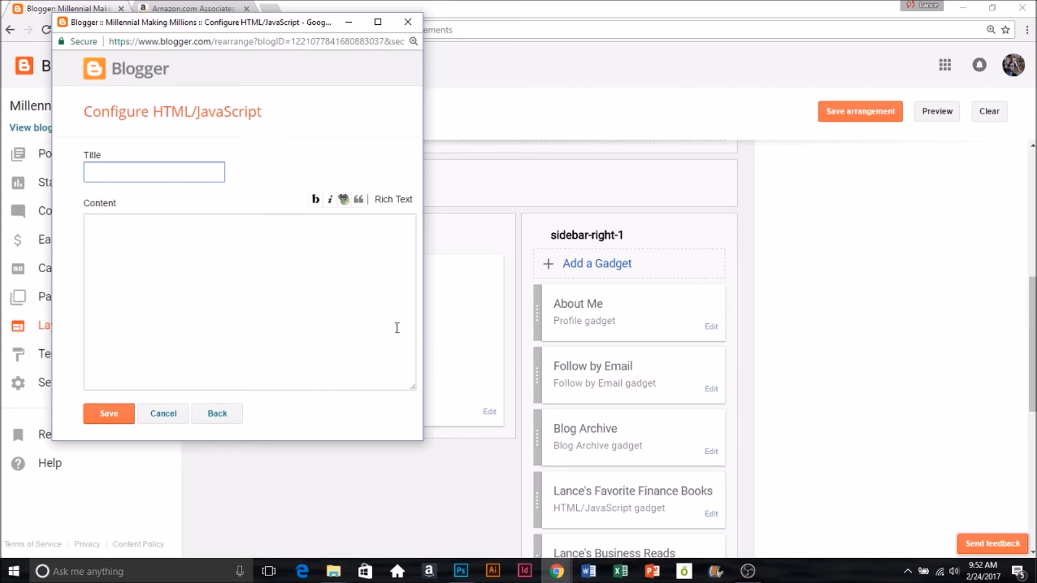
left_click(153, 172)
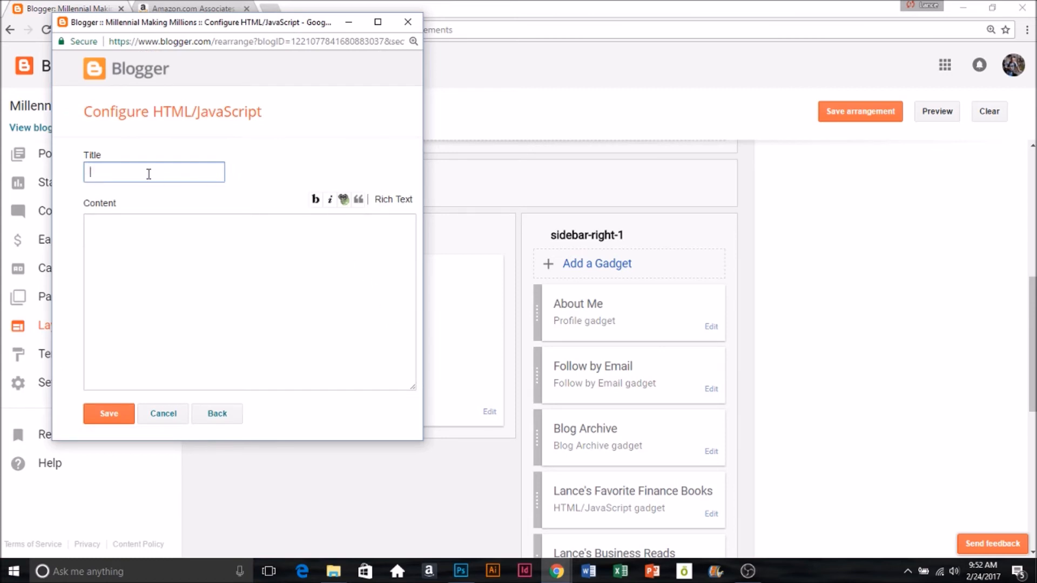
type("Social")
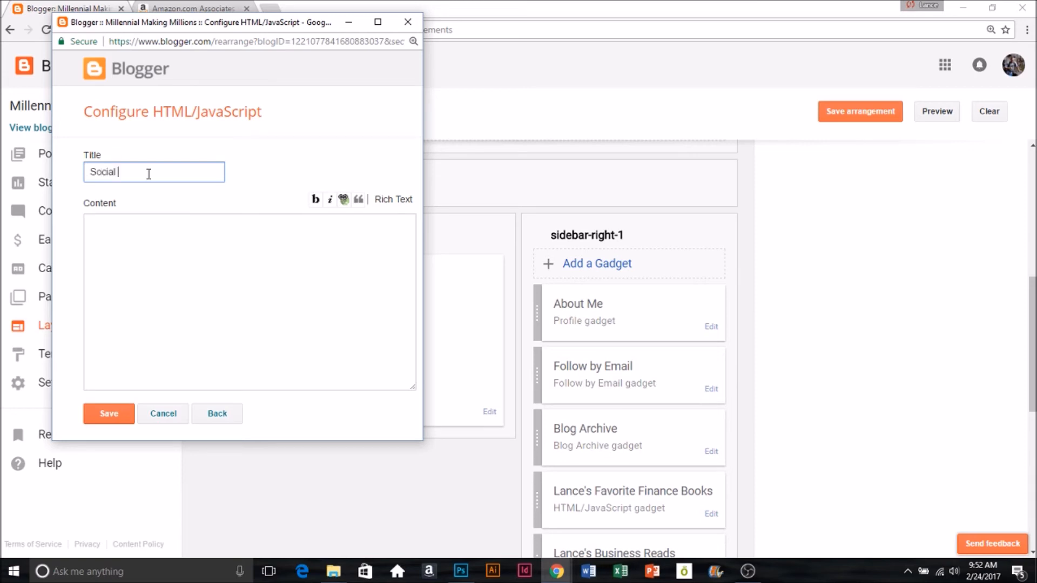
type("Media Books")
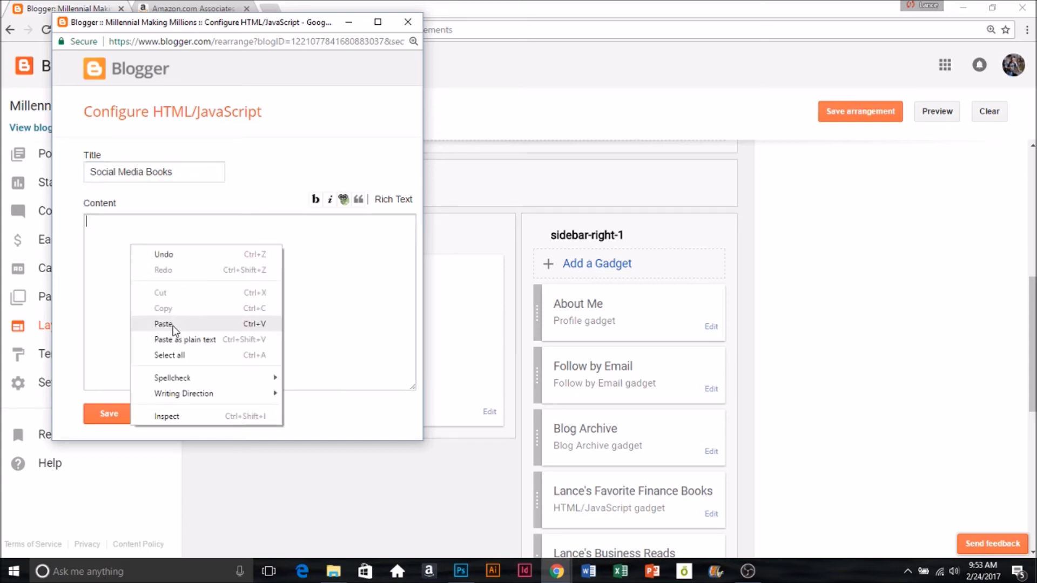
left_click(163, 324)
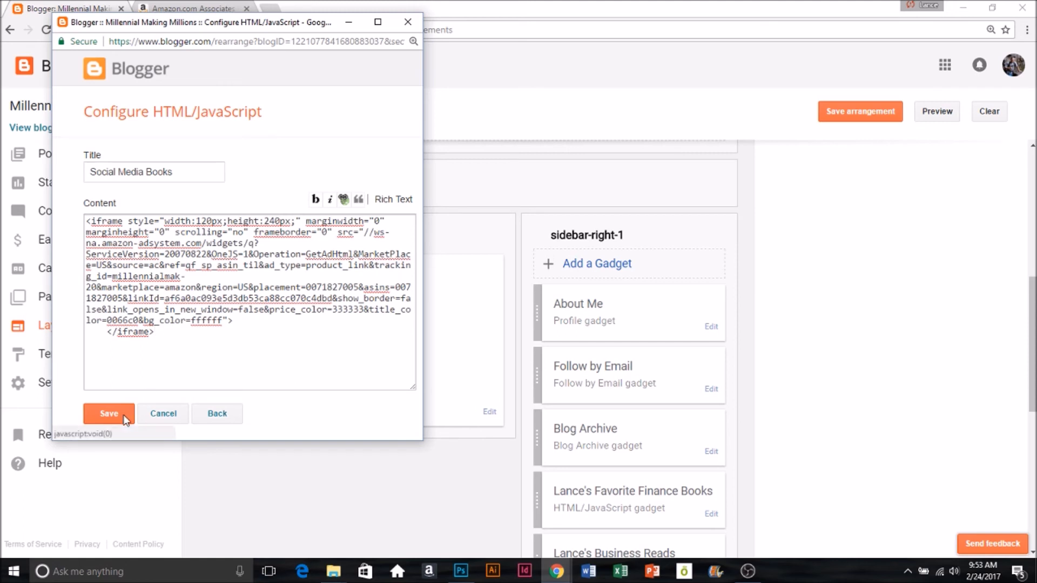
left_click(109, 413)
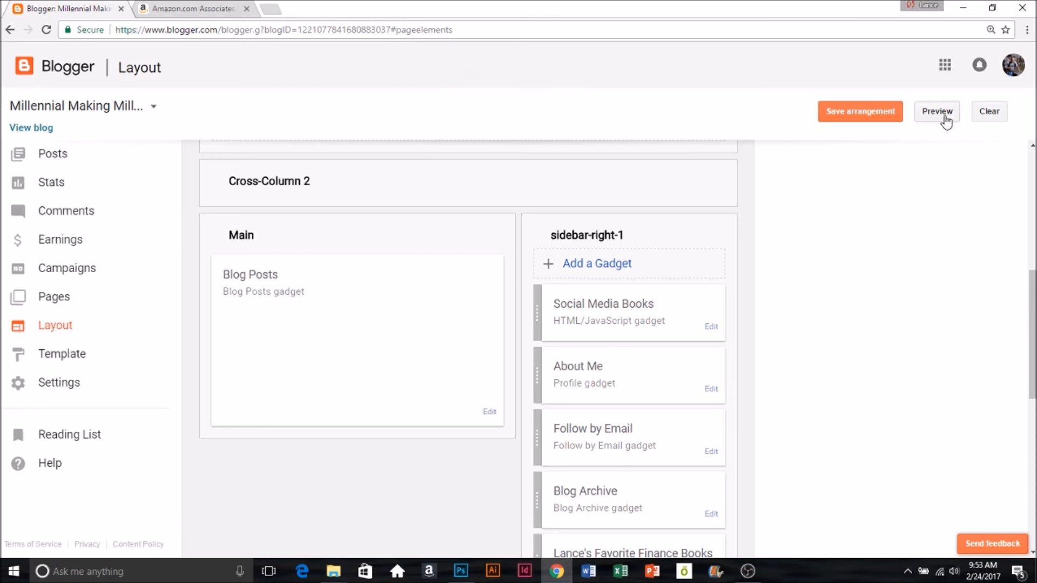
Preview the blog to see the Instagram Power book in the sidebar.
left_click(936, 111)
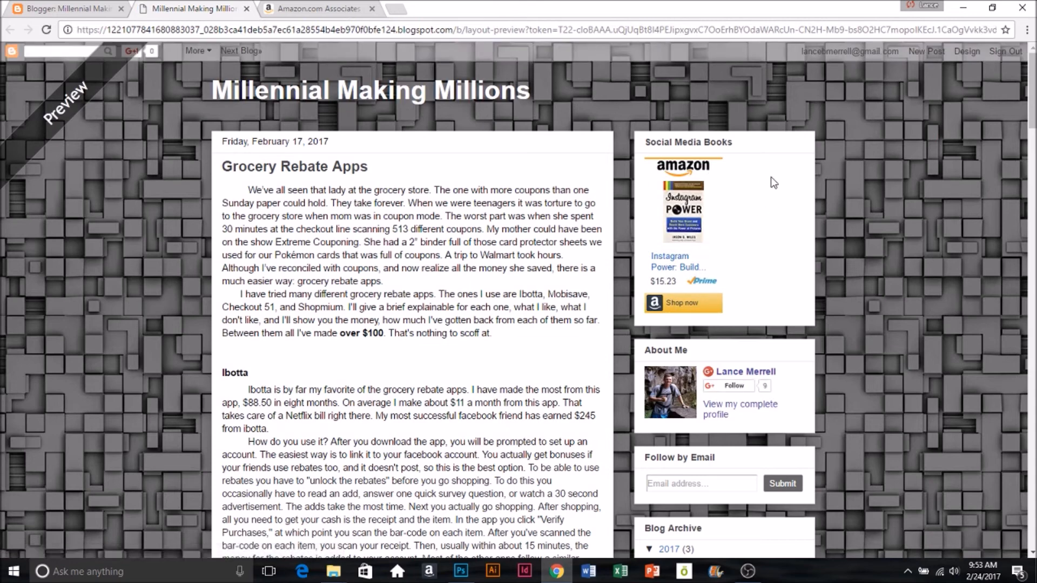
mouse_move(704, 205)
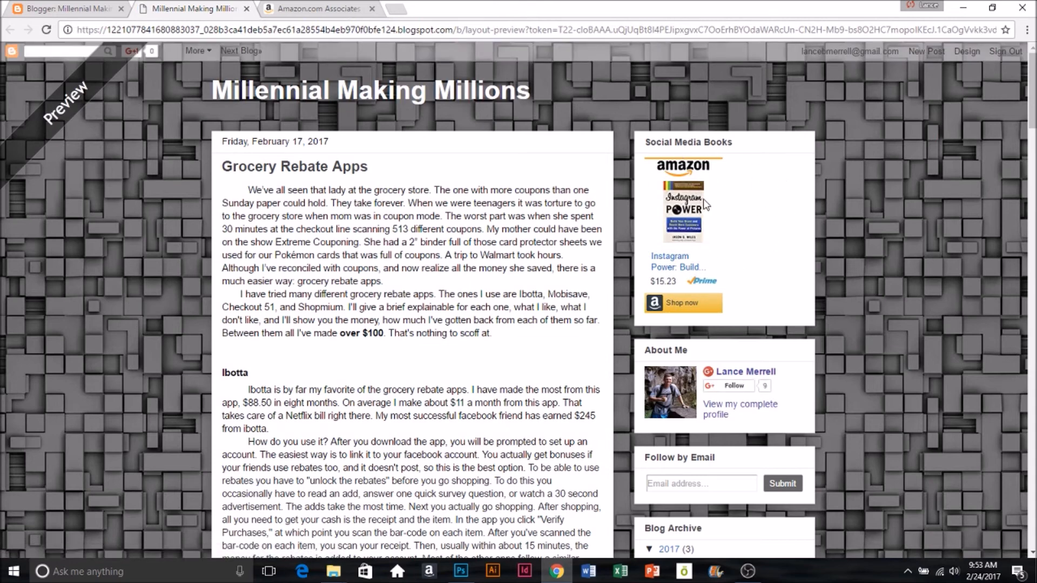
mouse_move(713, 306)
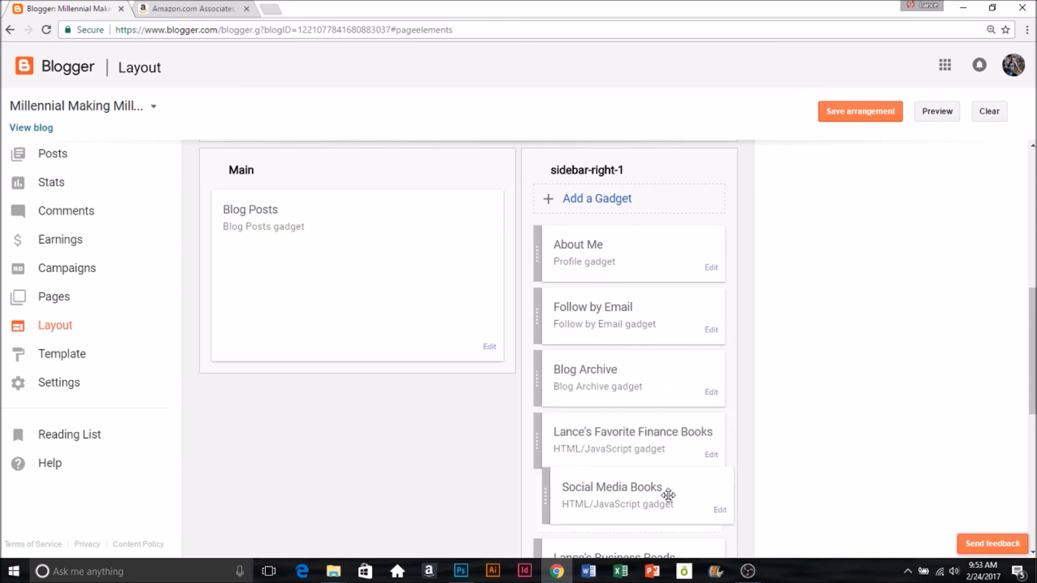
Drag the Social Media Books gadget below Lance's Business Reads in sidebar-right-1.
scroll("down", 3)
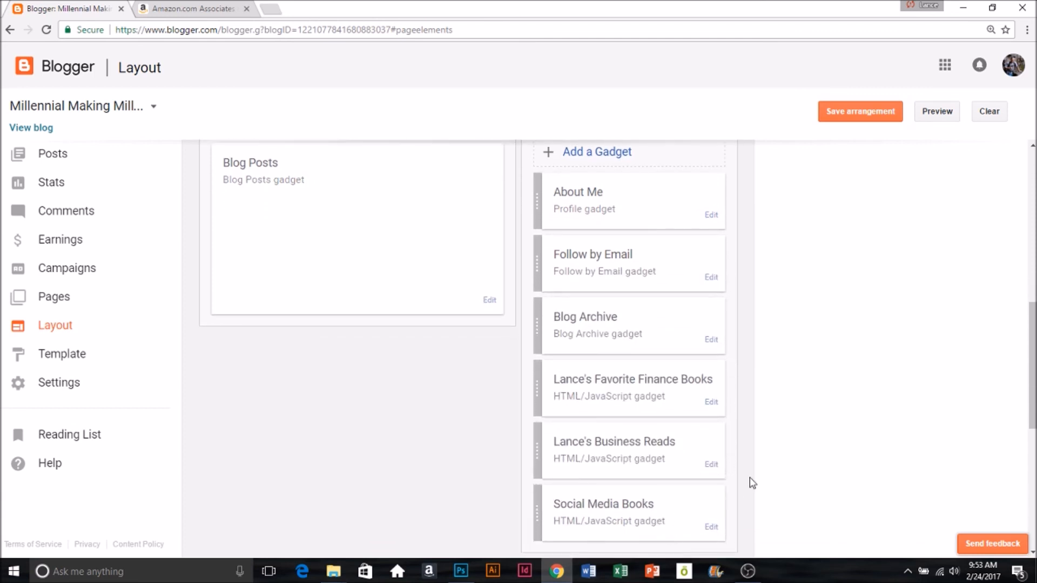
scroll("down", 3)
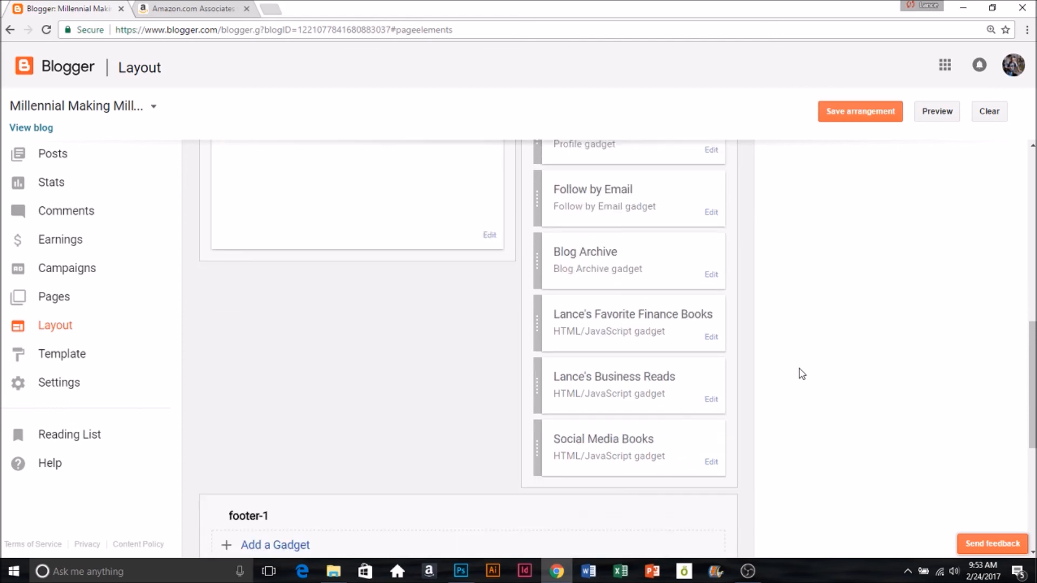
mouse_move(406, 218)
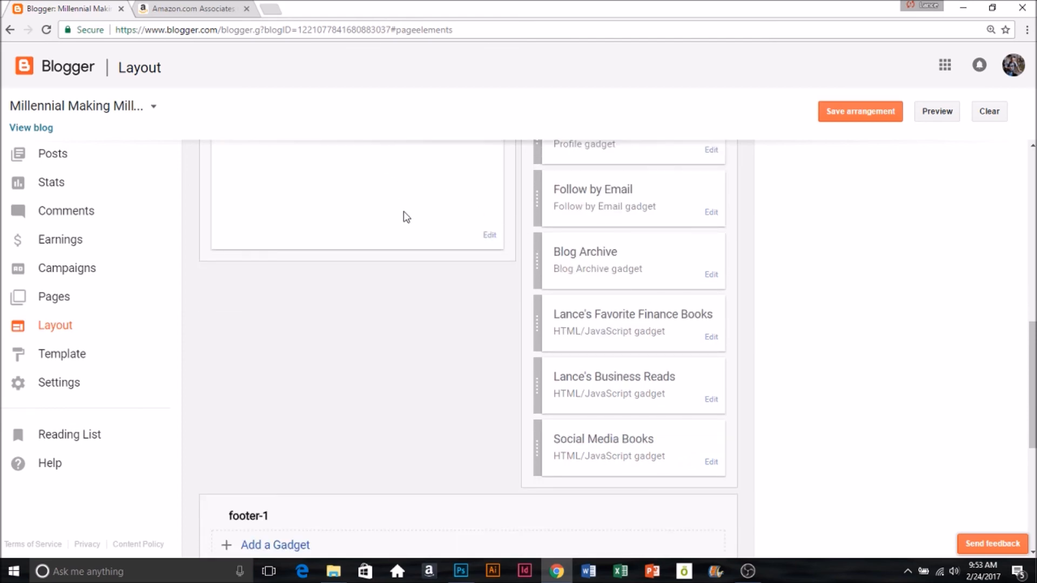
Preview the blog and scroll down to Social Media Books below Lance's Business Reads.
left_click(936, 111)
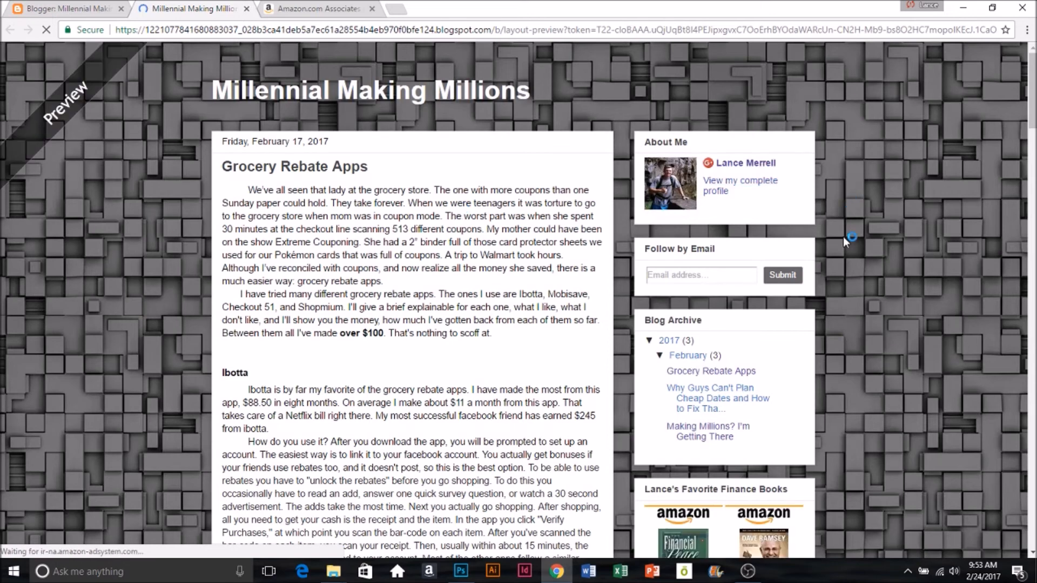
scroll("down", 3)
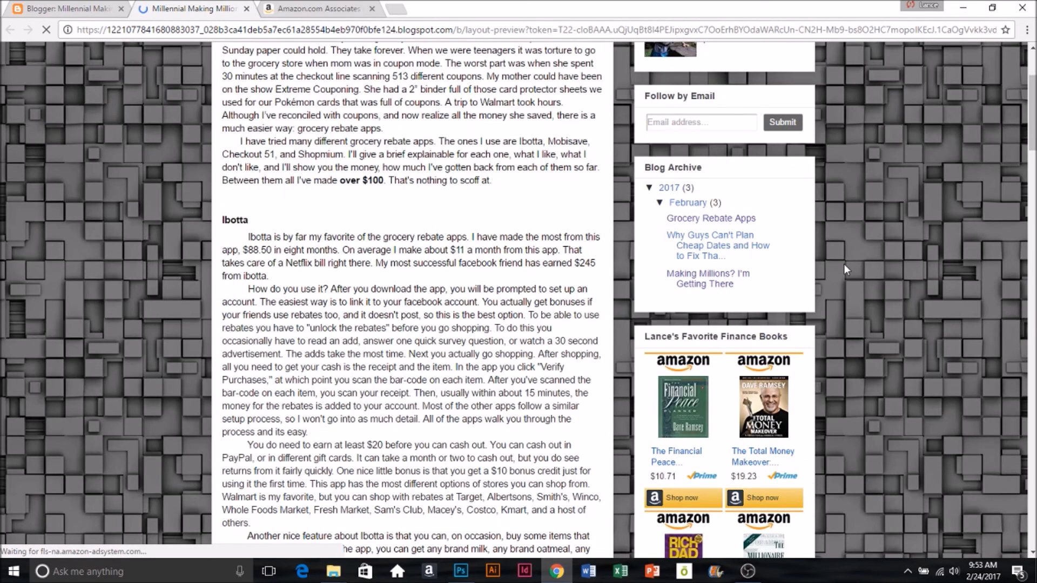
scroll("down", 3)
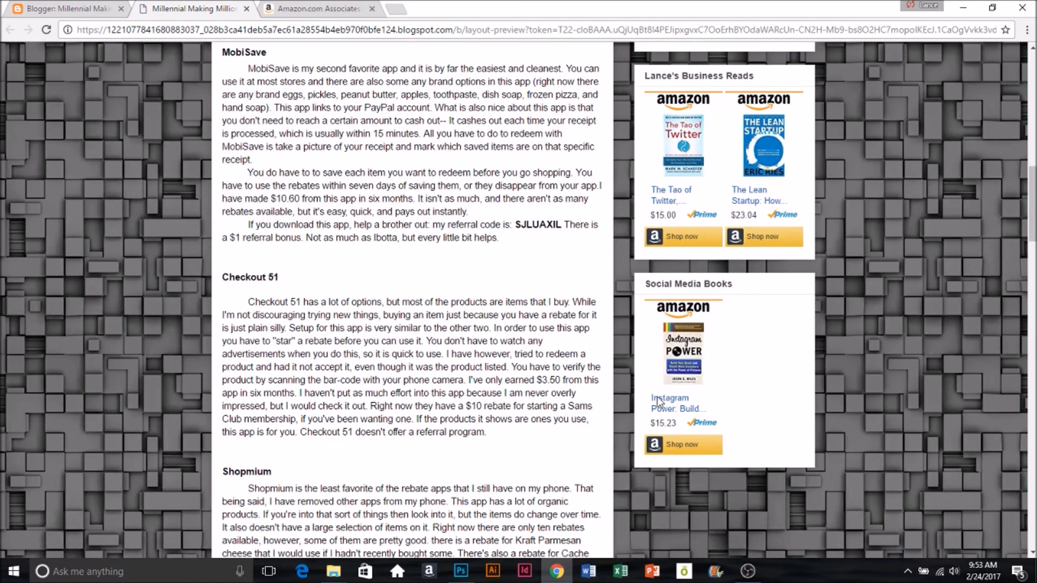
mouse_move(632, 382)
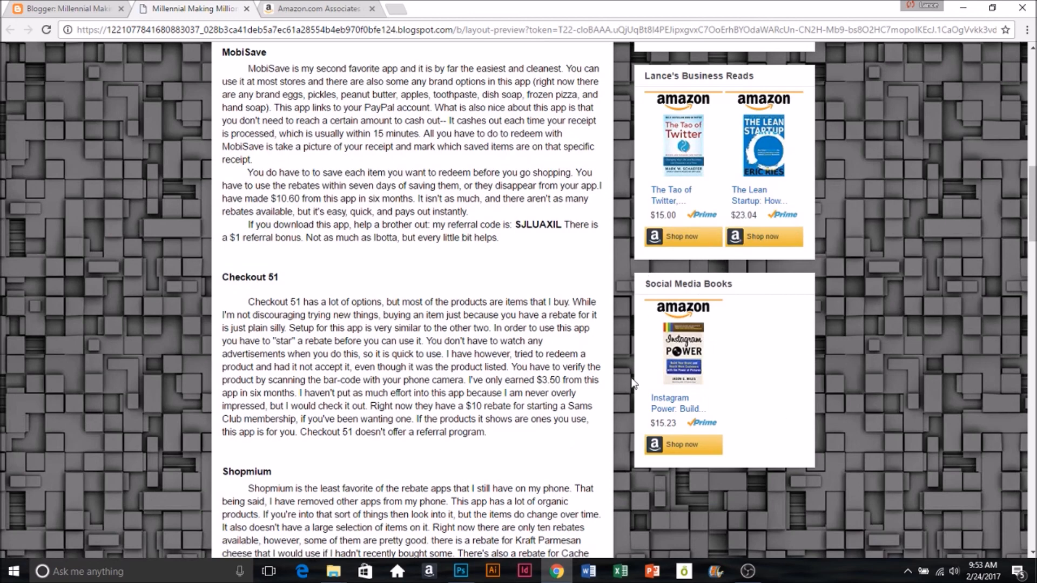
mouse_move(701, 268)
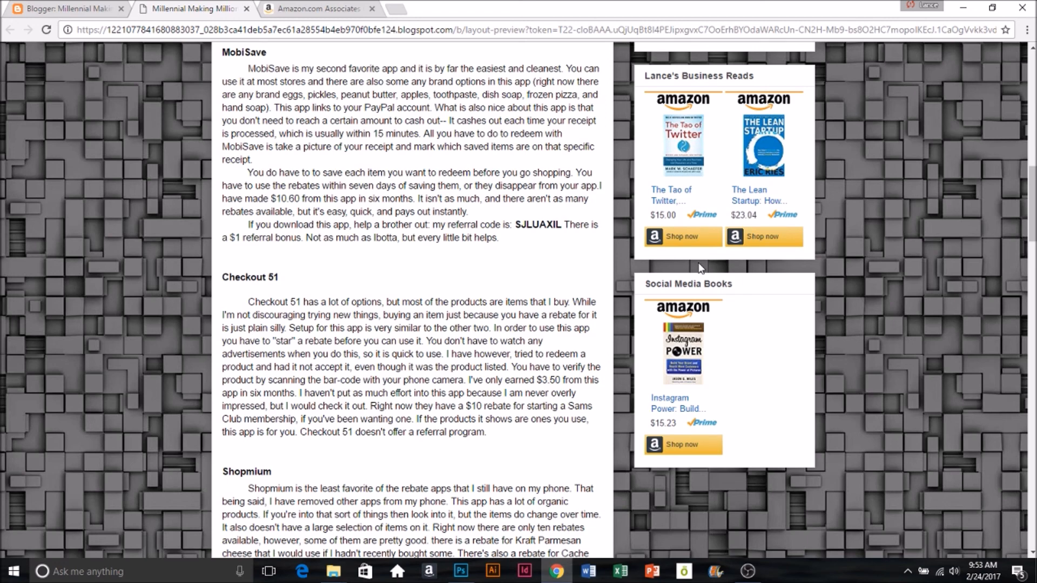
mouse_move(610, 302)
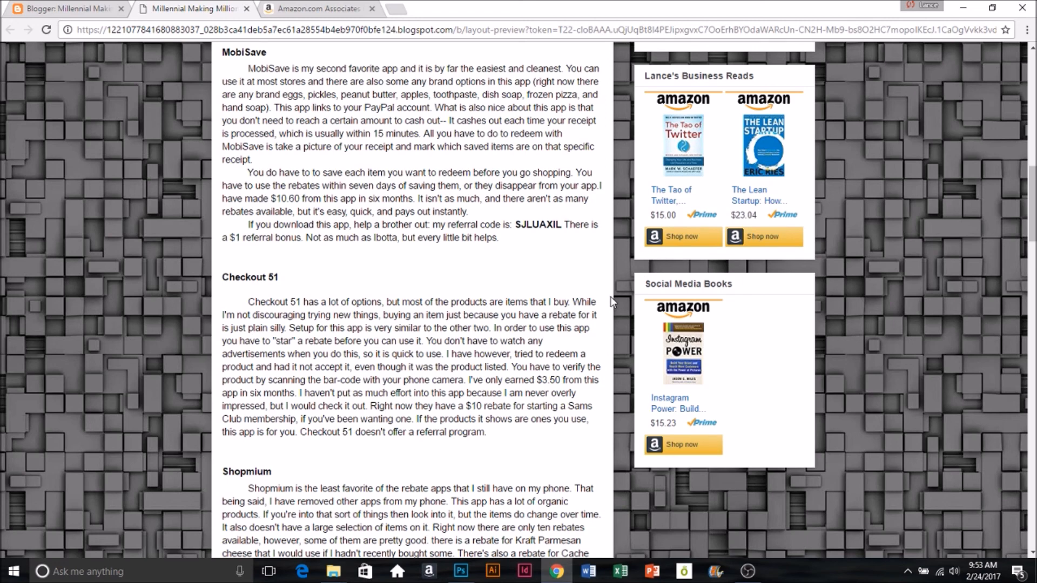
mouse_move(724, 466)
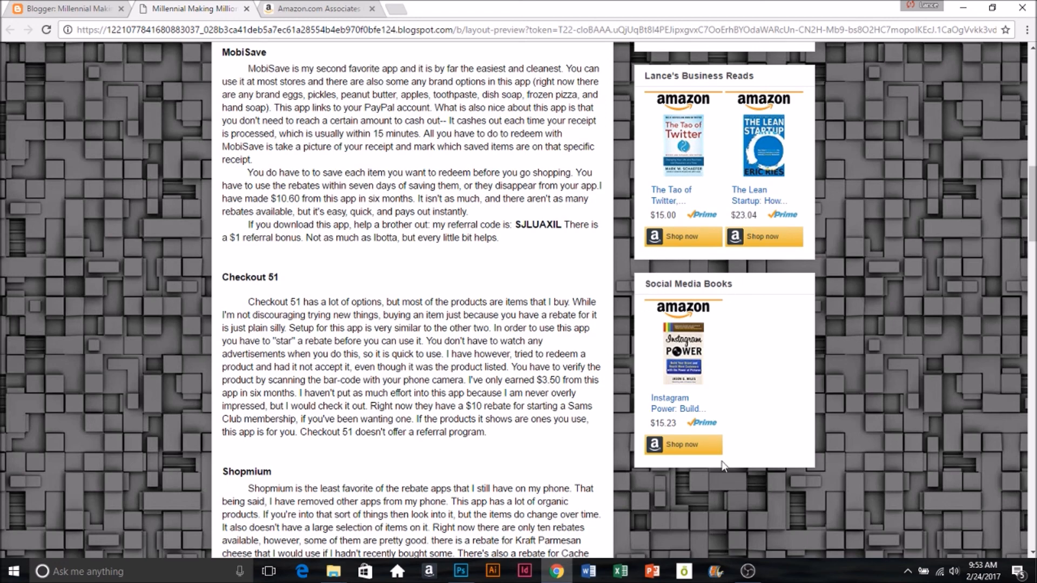